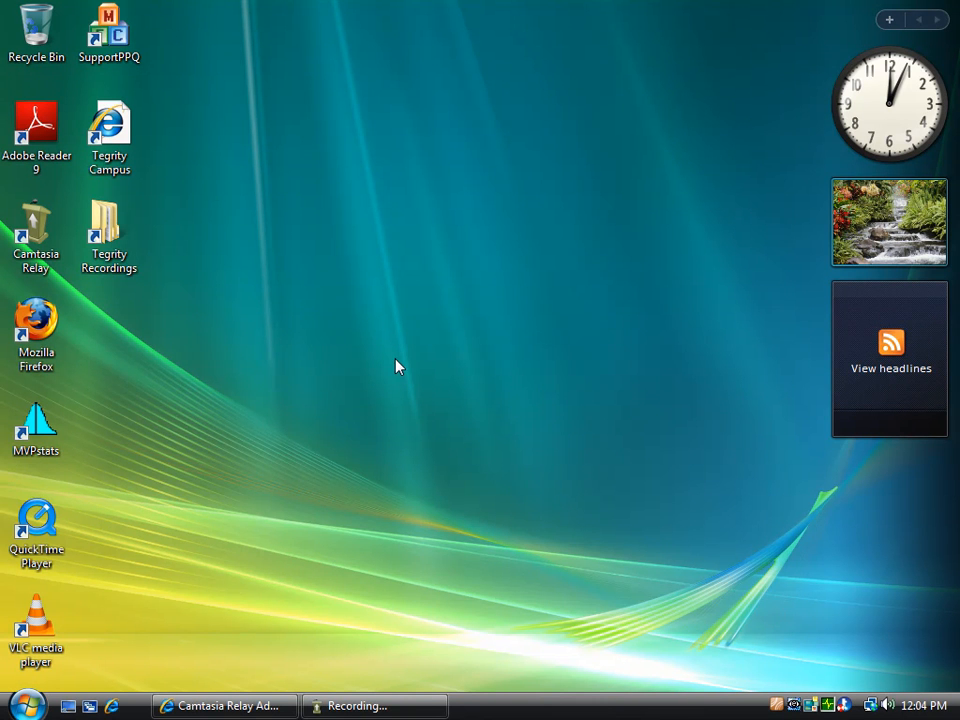
pyautogui.moveTo(454, 556)
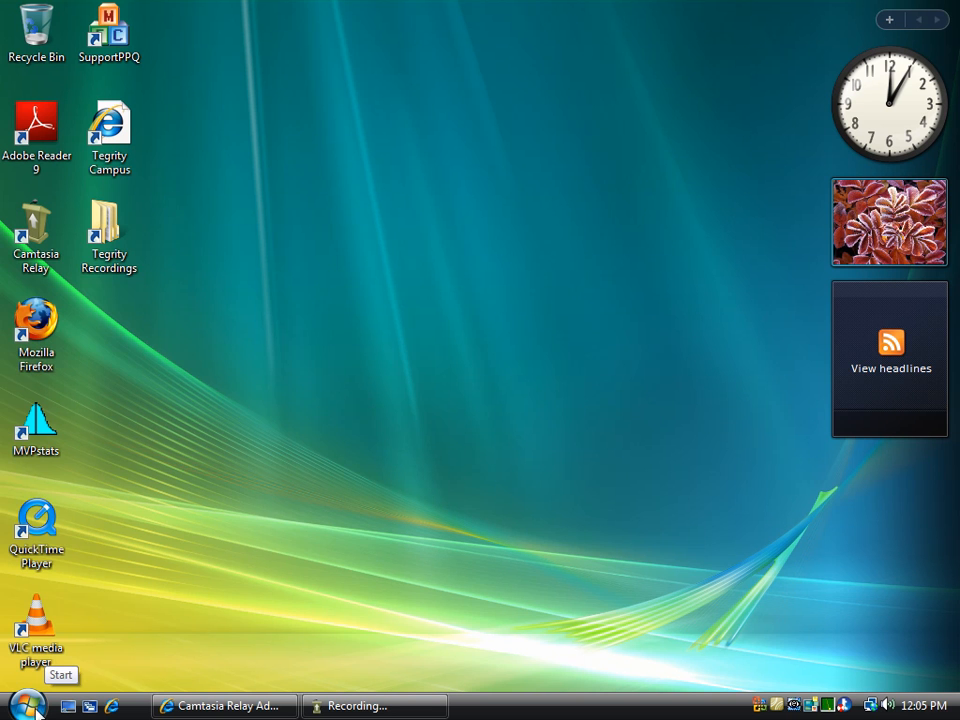
# - Launch Windows Journal from All Programs in the Start menu
pyautogui.click(28, 703)
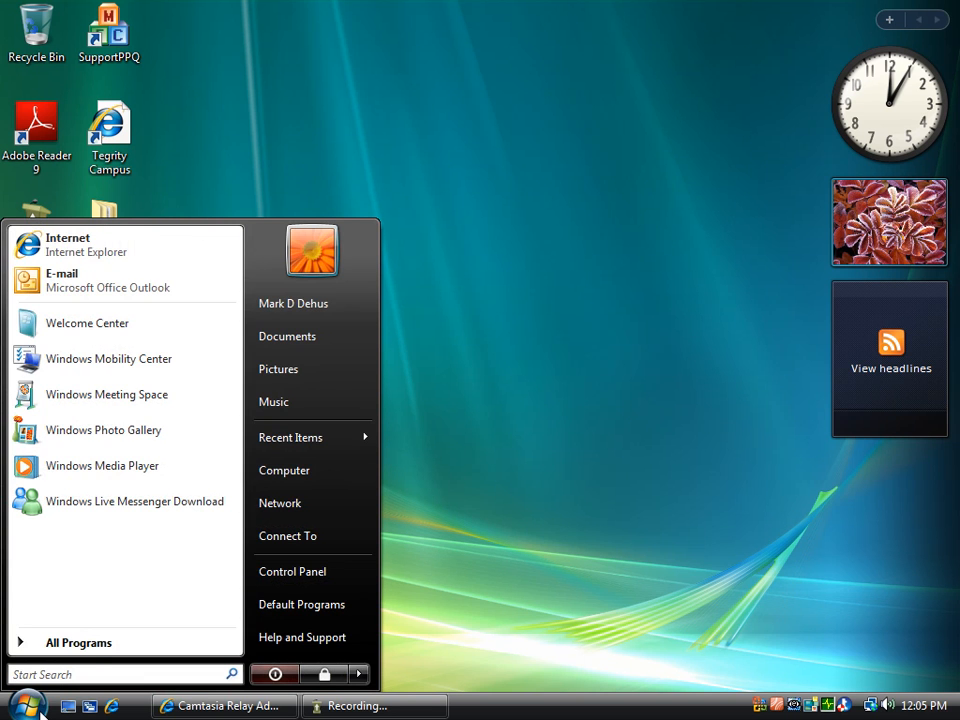
pyautogui.click(78, 642)
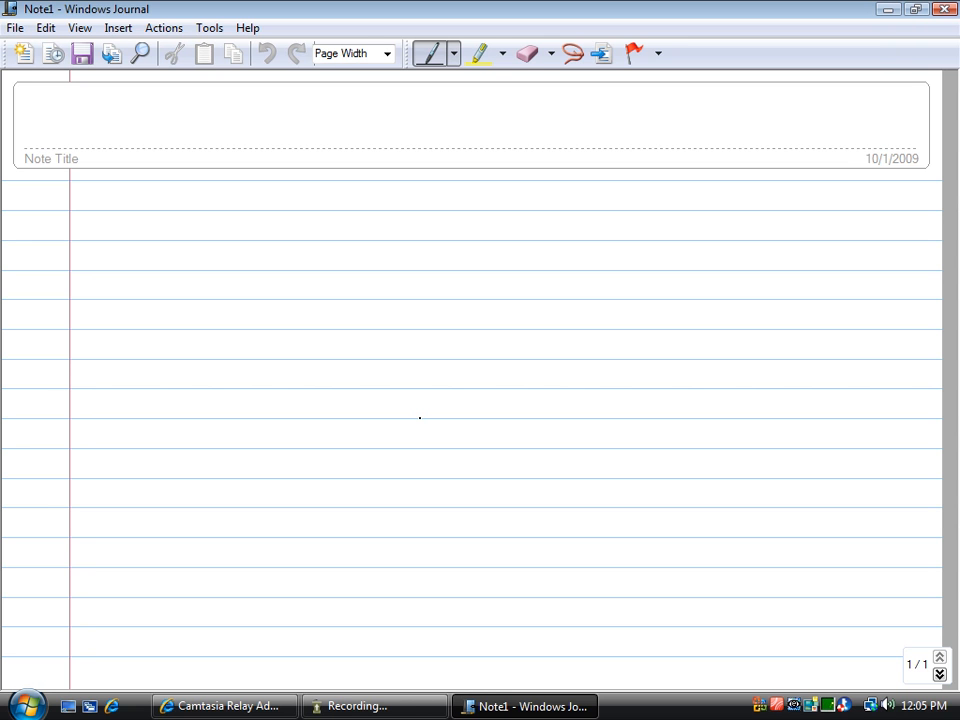
pyautogui.moveTo(946, 134)
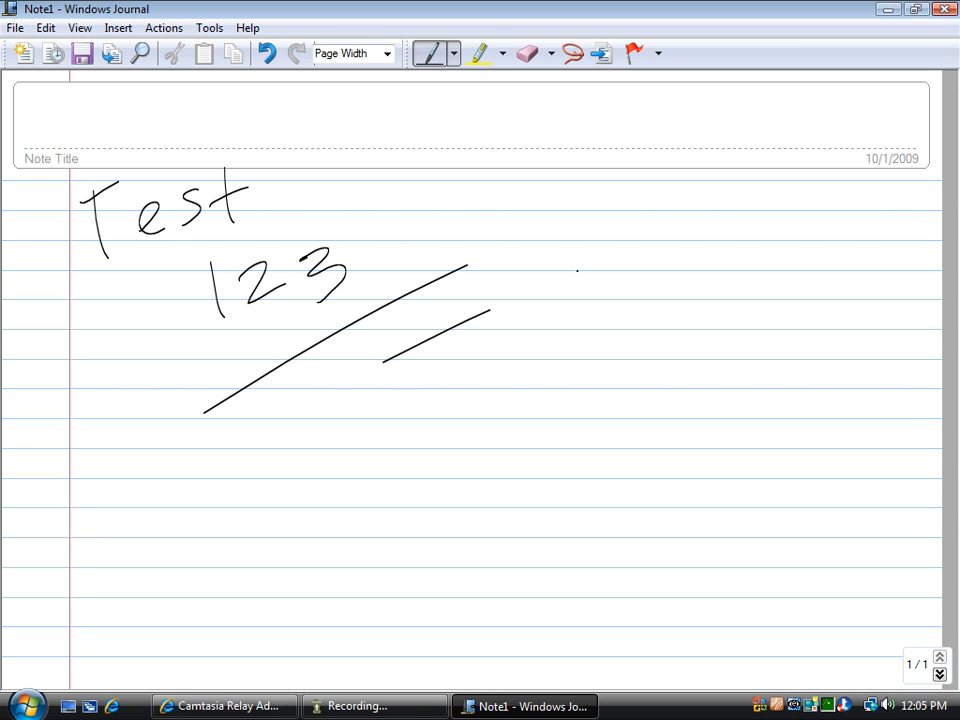
# - Switch the pen to Very Fine Point and draw a thin blue loop
pyautogui.click(453, 54)
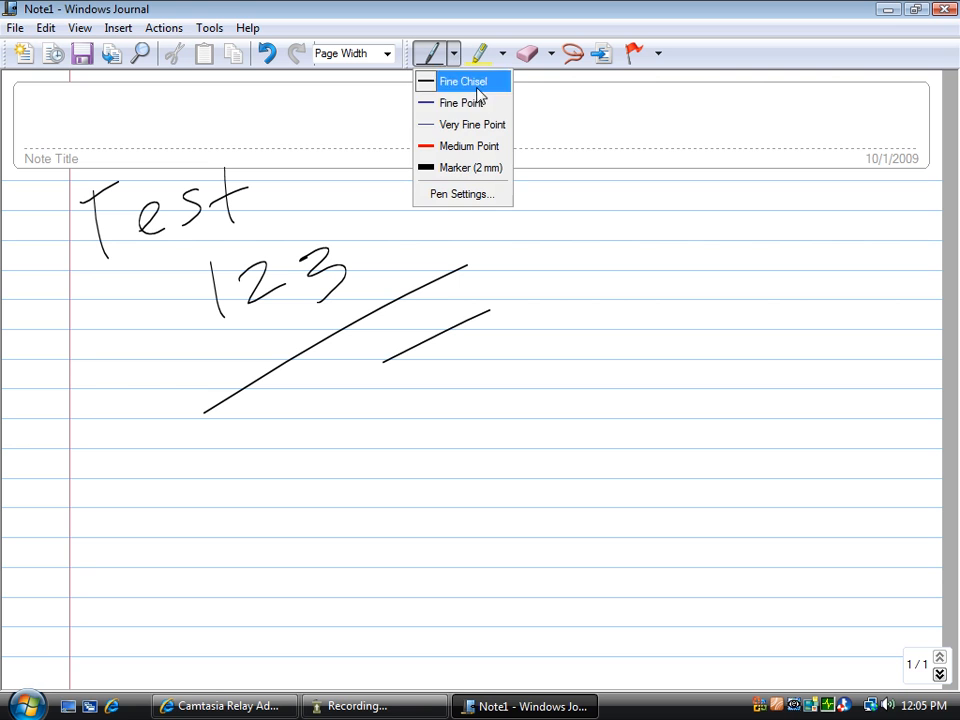
pyautogui.moveTo(463, 103)
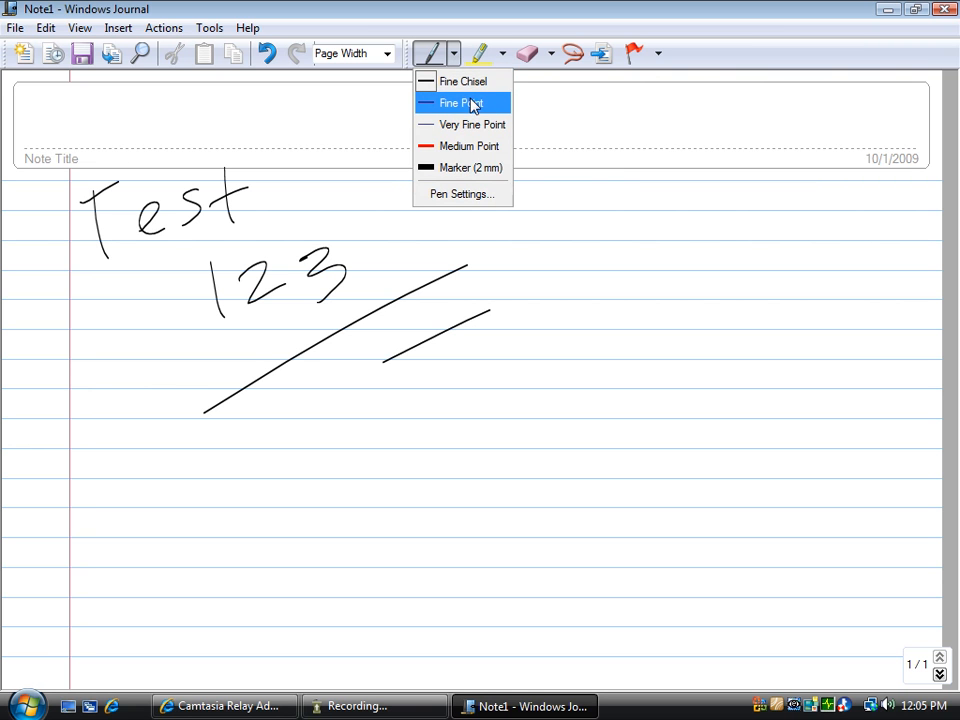
pyautogui.moveTo(487, 107)
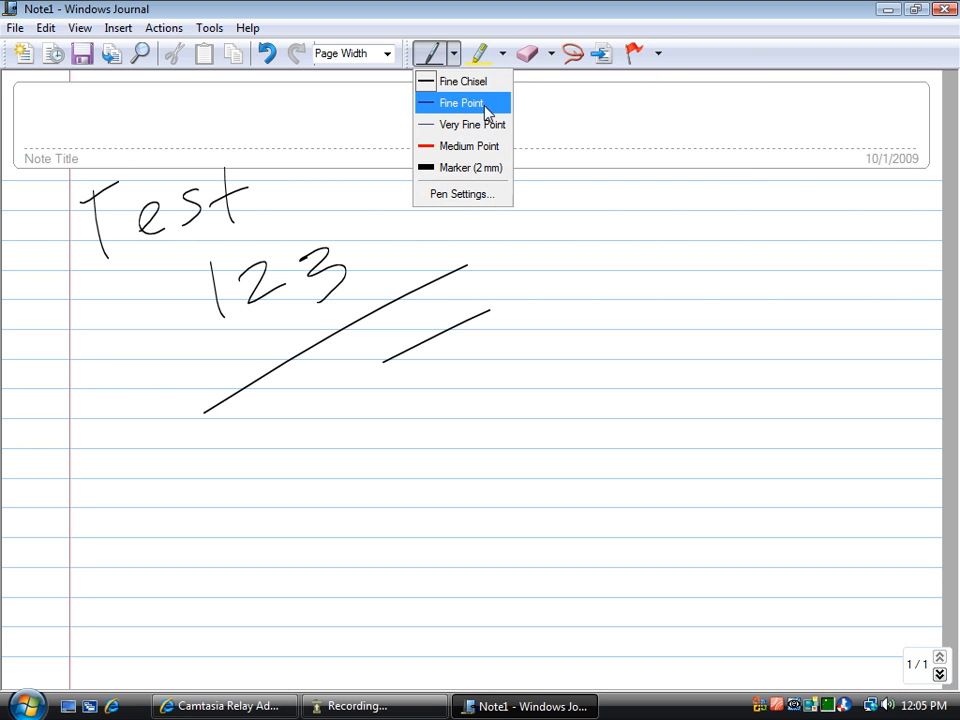
pyautogui.click(461, 102)
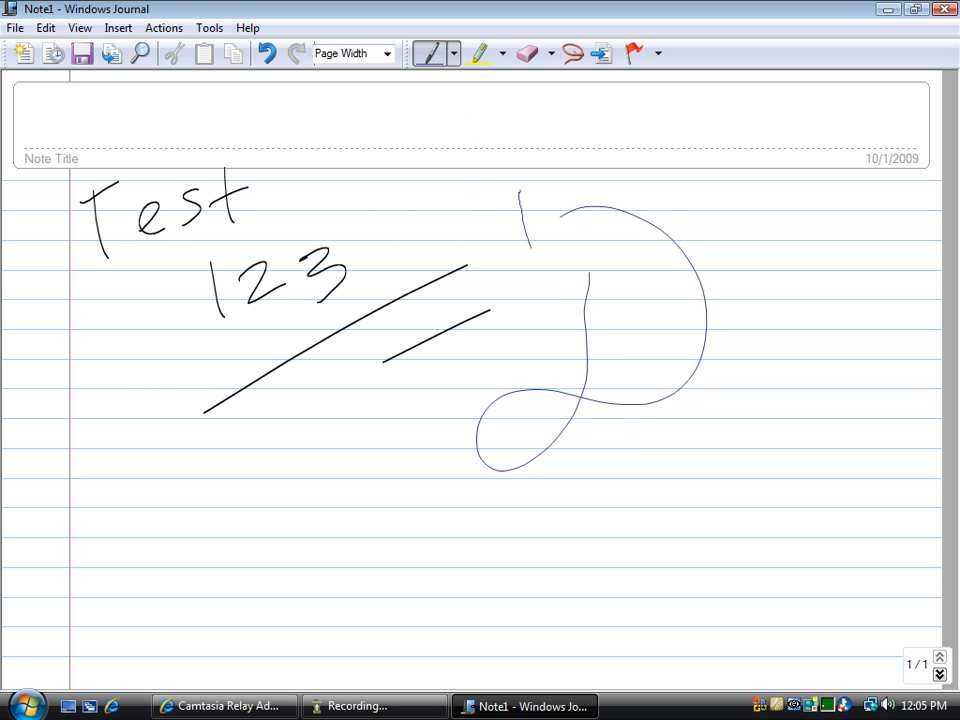
pyautogui.click(456, 53)
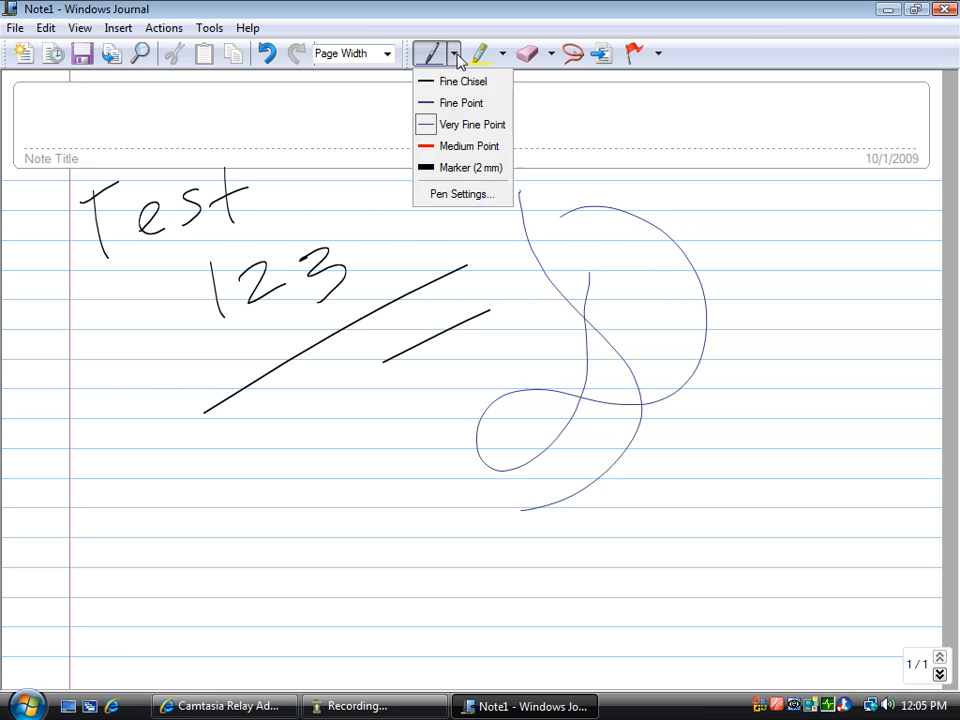
pyautogui.moveTo(470, 167)
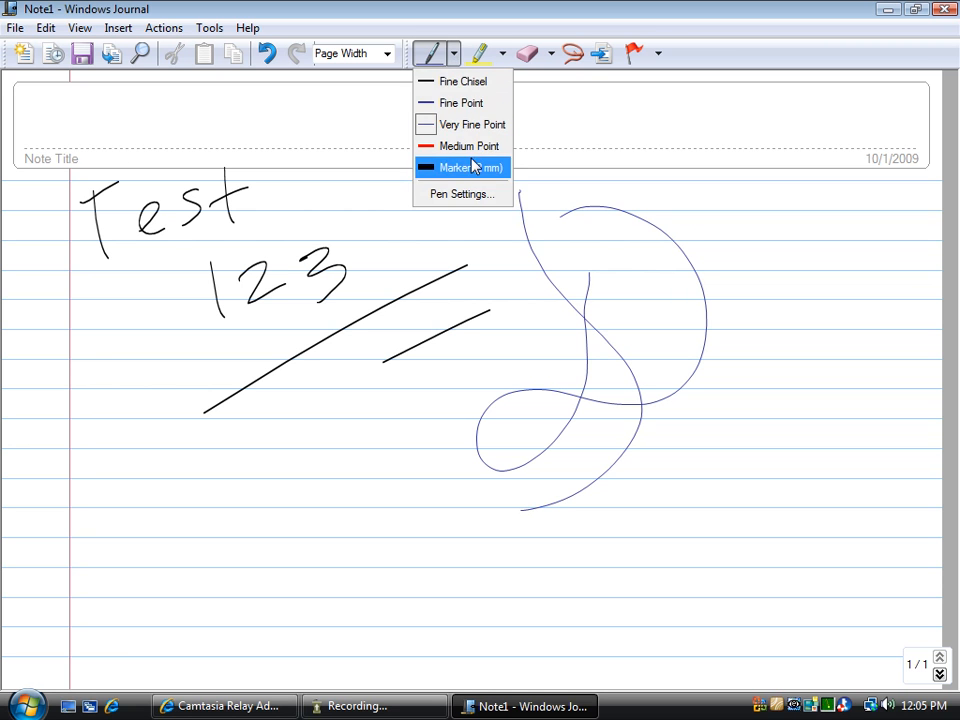
pyautogui.moveTo(461, 193)
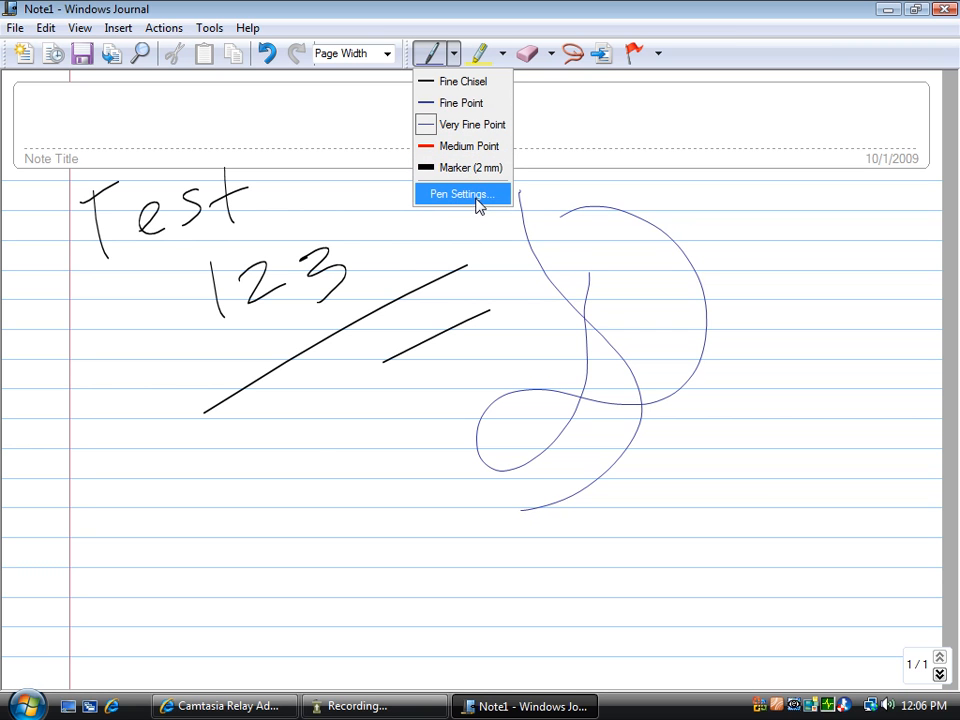
# - Make the Very Fine Point pen green in Pen Settings, check Fine Chisel, and apply
pyautogui.click(460, 193)
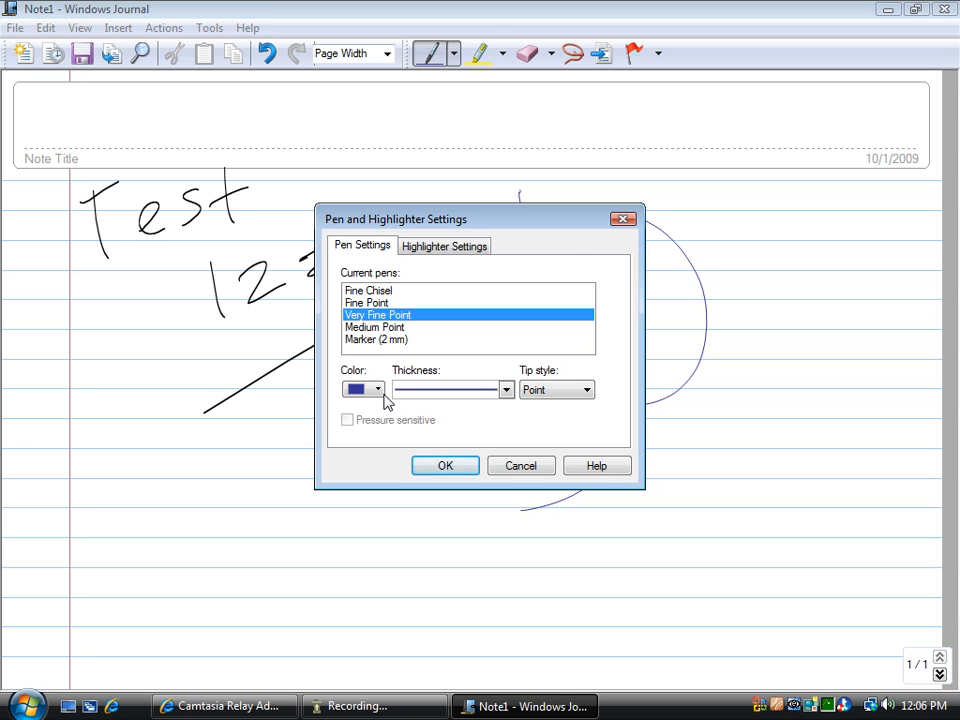
pyautogui.click(378, 389)
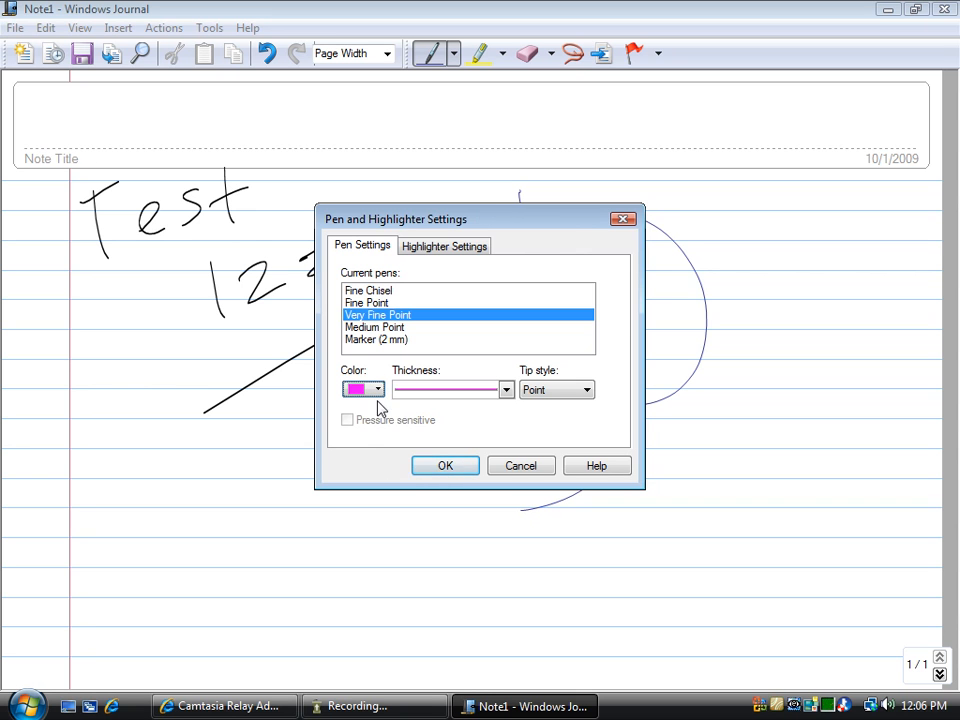
pyautogui.click(357, 389)
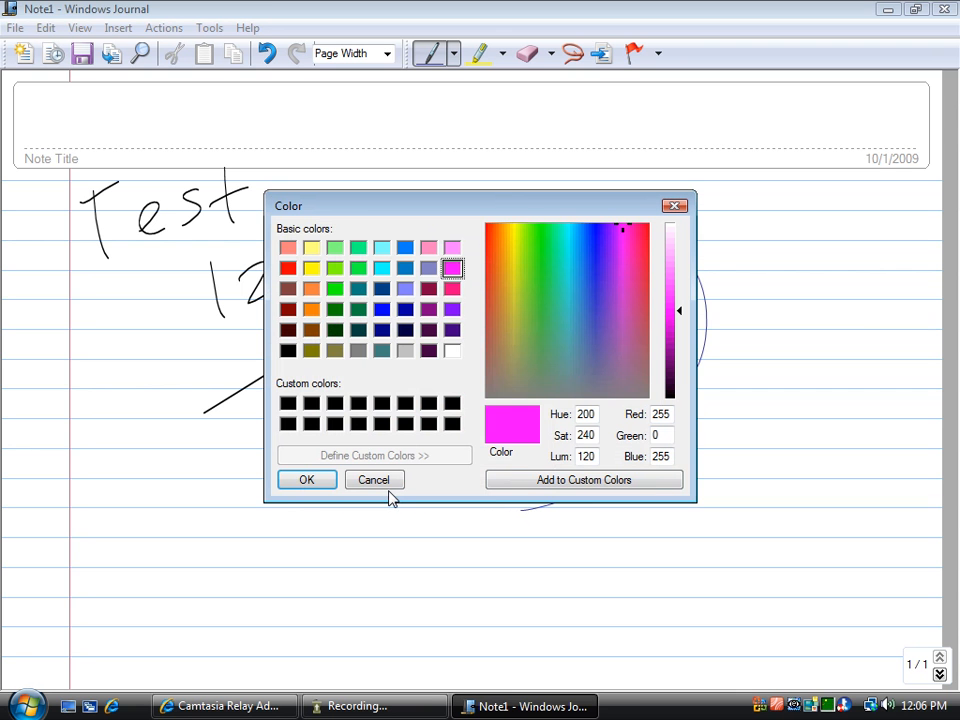
pyautogui.click(540, 275)
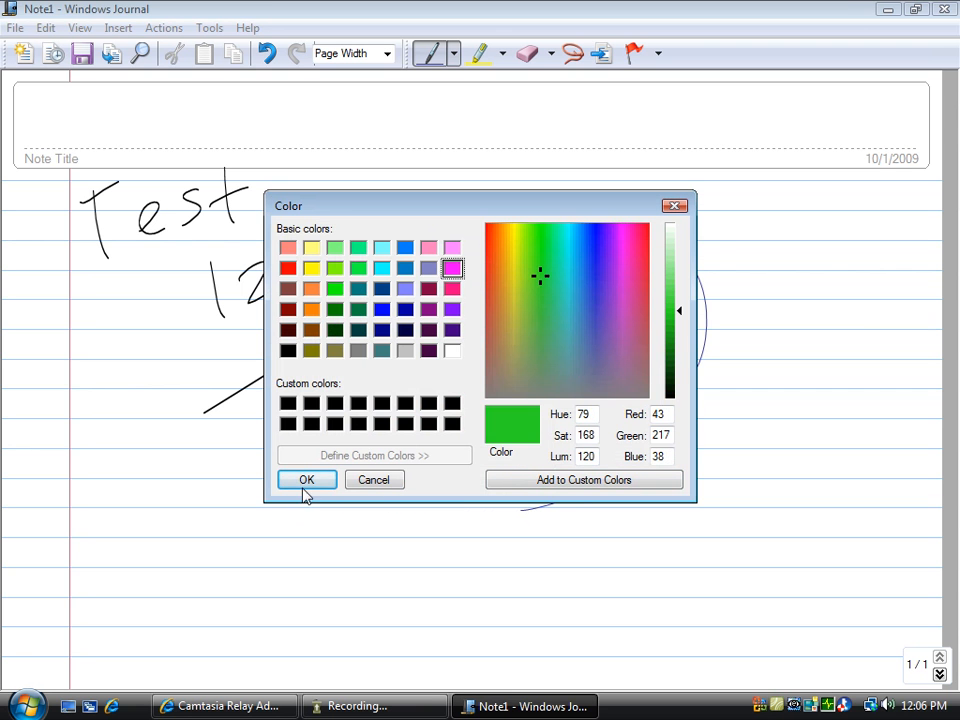
pyautogui.click(307, 479)
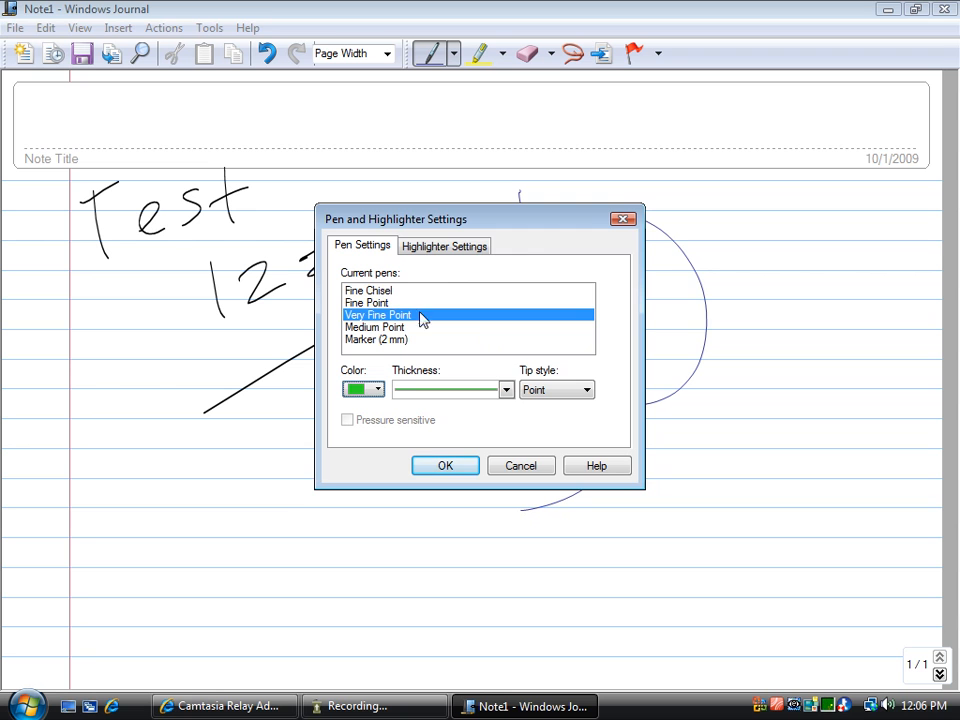
pyautogui.click(368, 290)
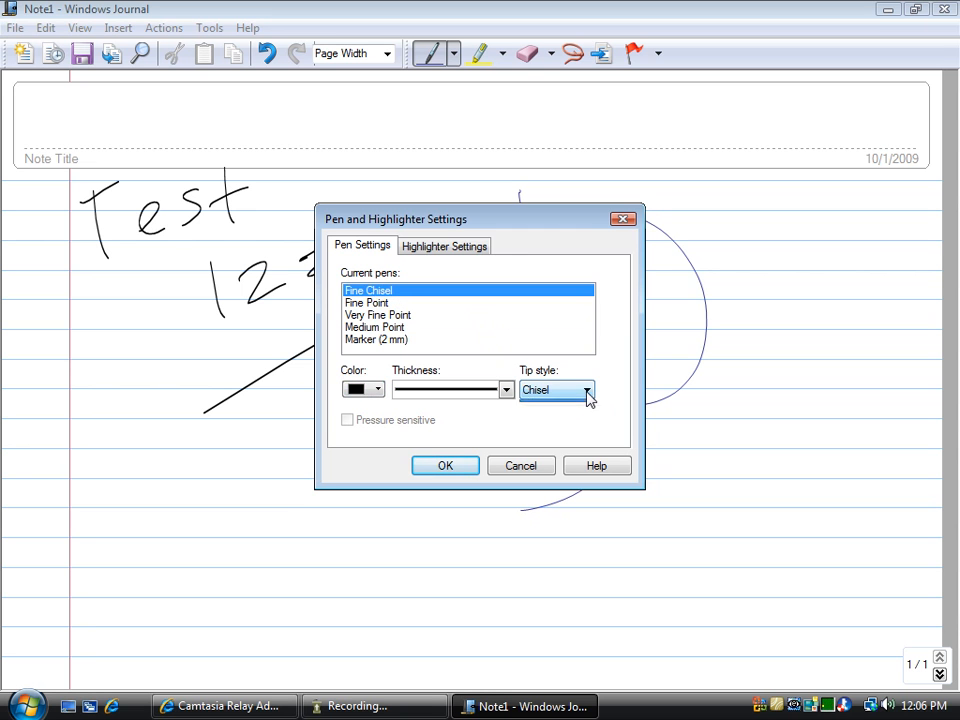
pyautogui.click(587, 390)
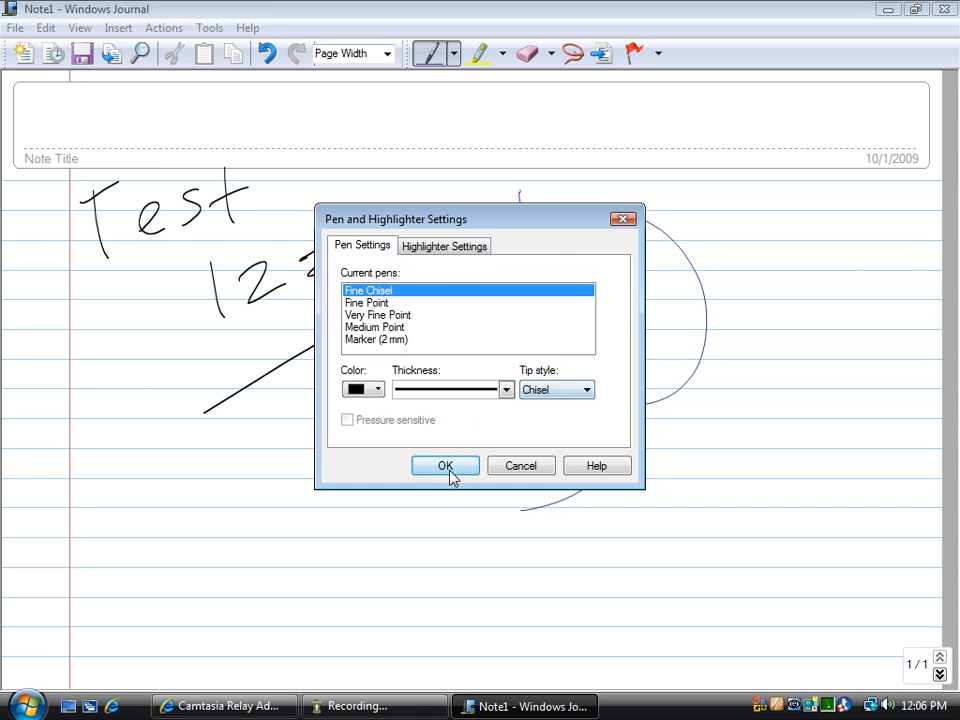
pyautogui.click(445, 466)
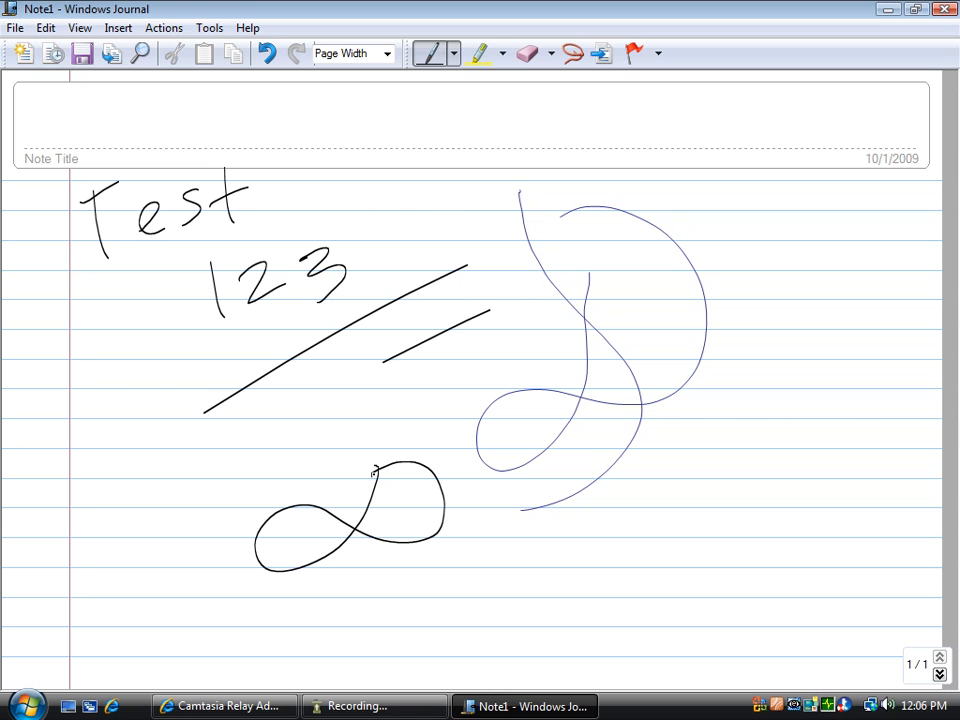
# - Highlight the long line in yellow and 123 in green, cancelling Highlighter Settings
pyautogui.click(478, 53)
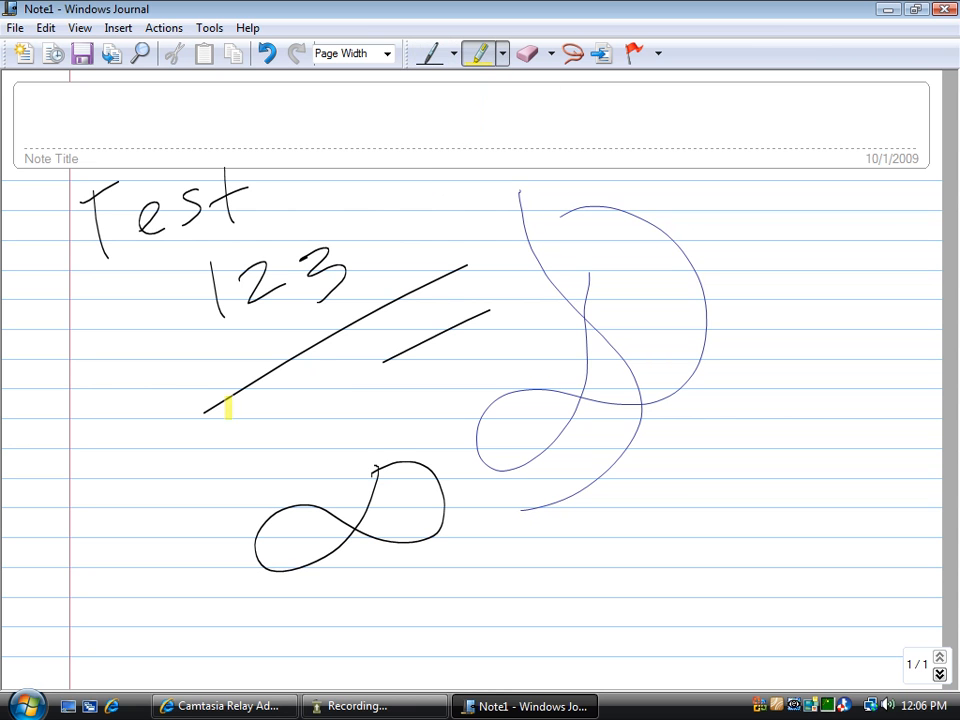
pyautogui.click(502, 53)
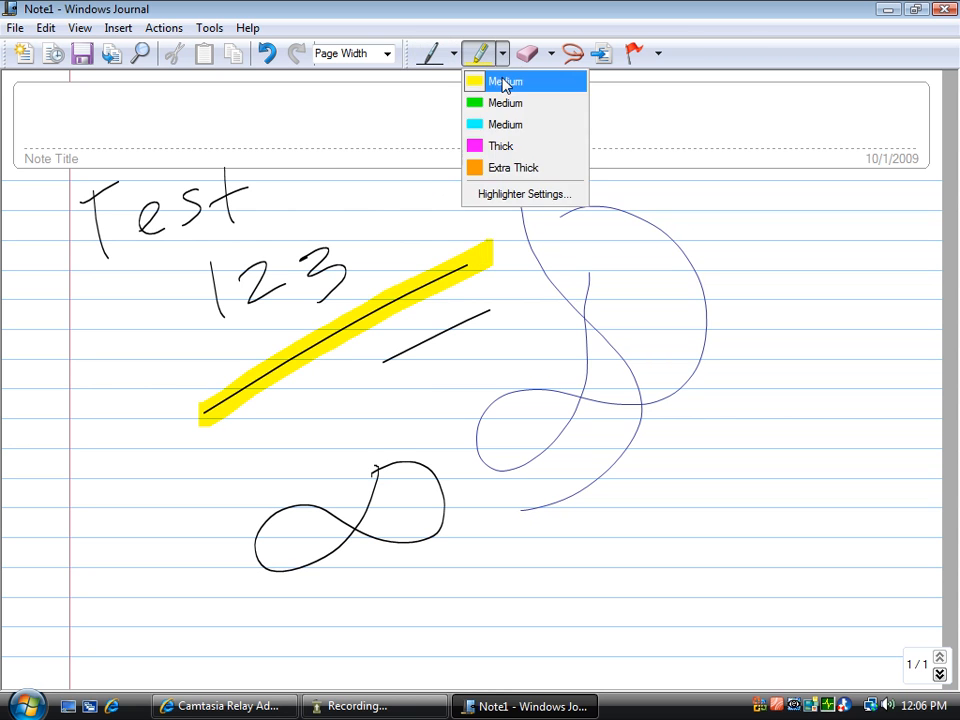
pyautogui.click(505, 102)
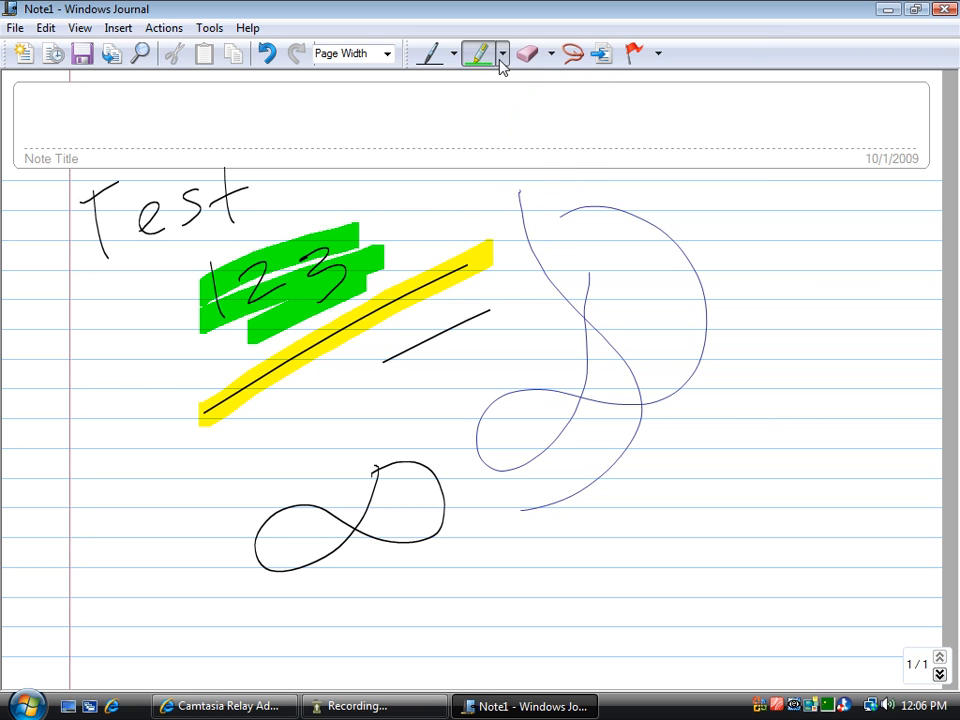
pyautogui.click(502, 53)
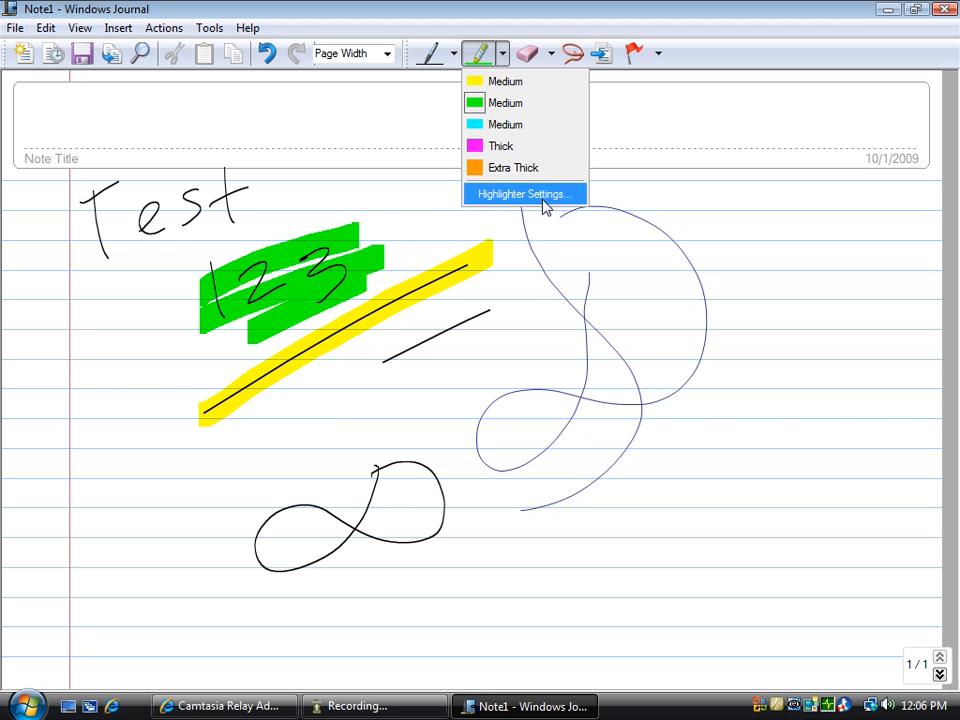
pyautogui.click(523, 193)
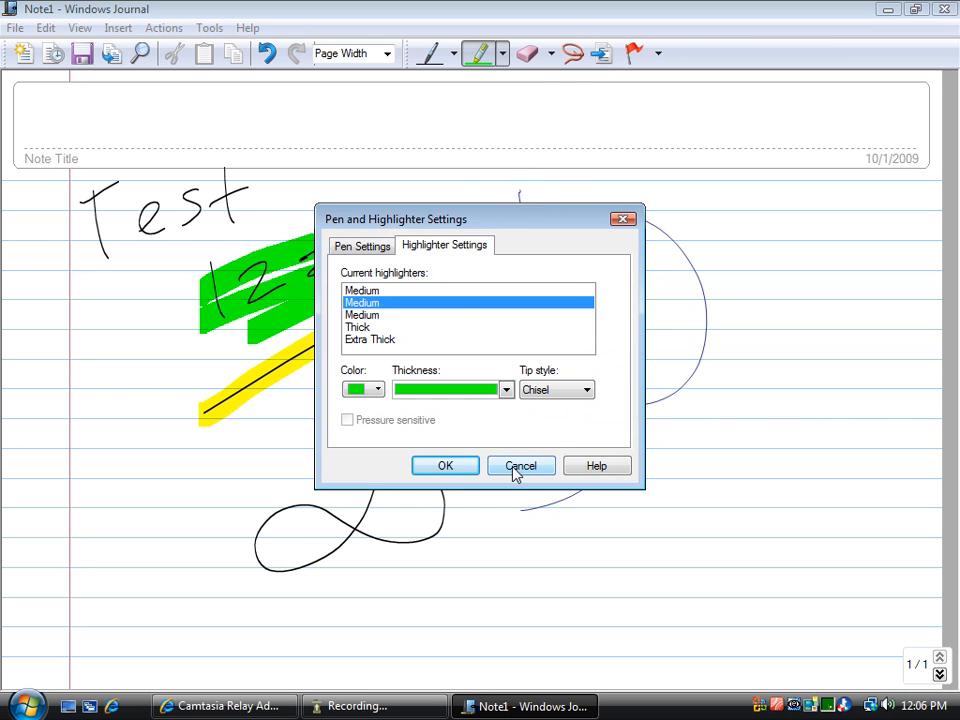
pyautogui.click(519, 465)
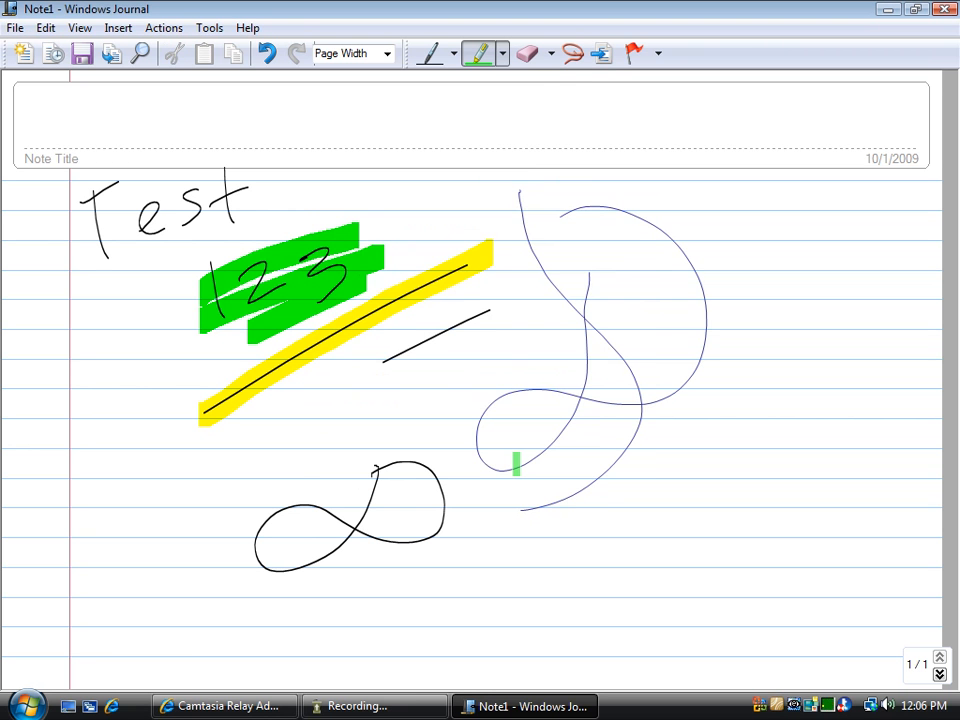
pyautogui.click(527, 53)
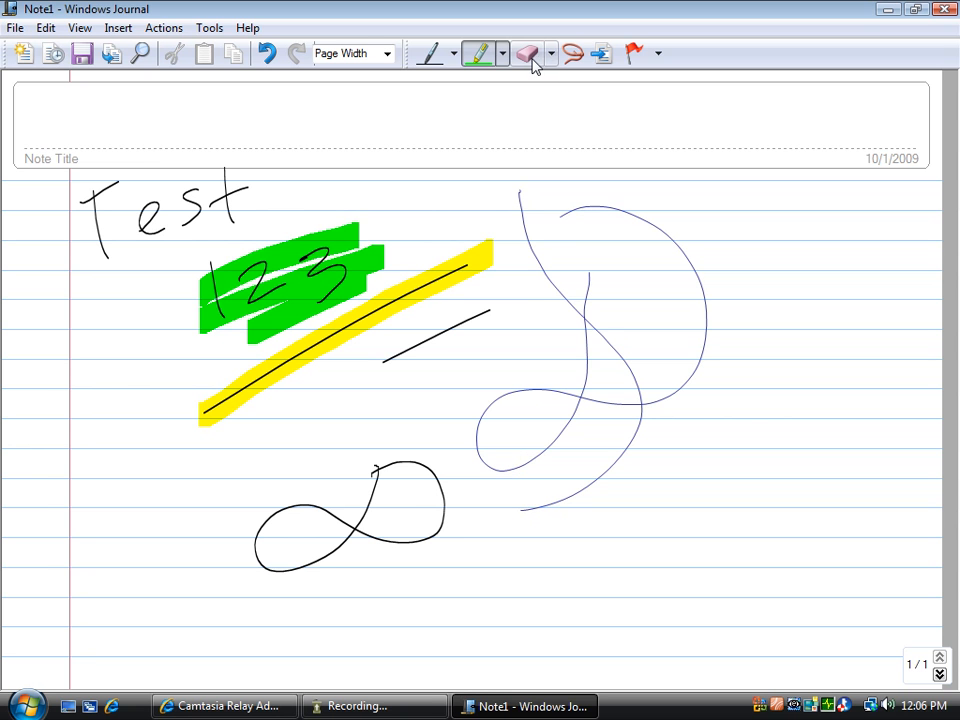
# - Erase the strokes from the note page with the Eraser
pyautogui.click(527, 53)
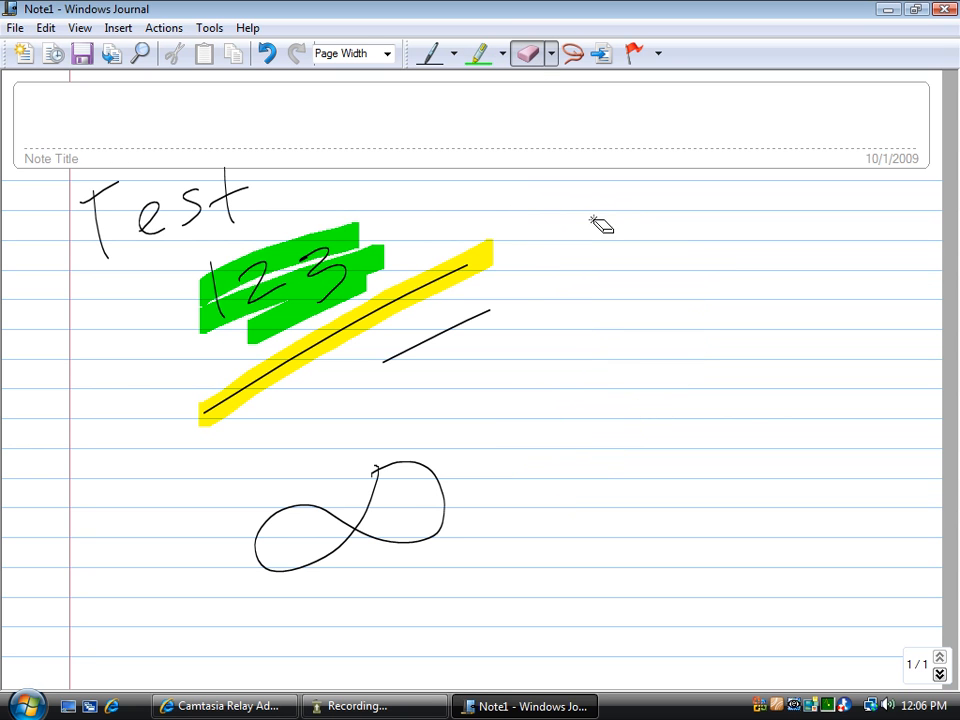
pyautogui.moveTo(605, 215)
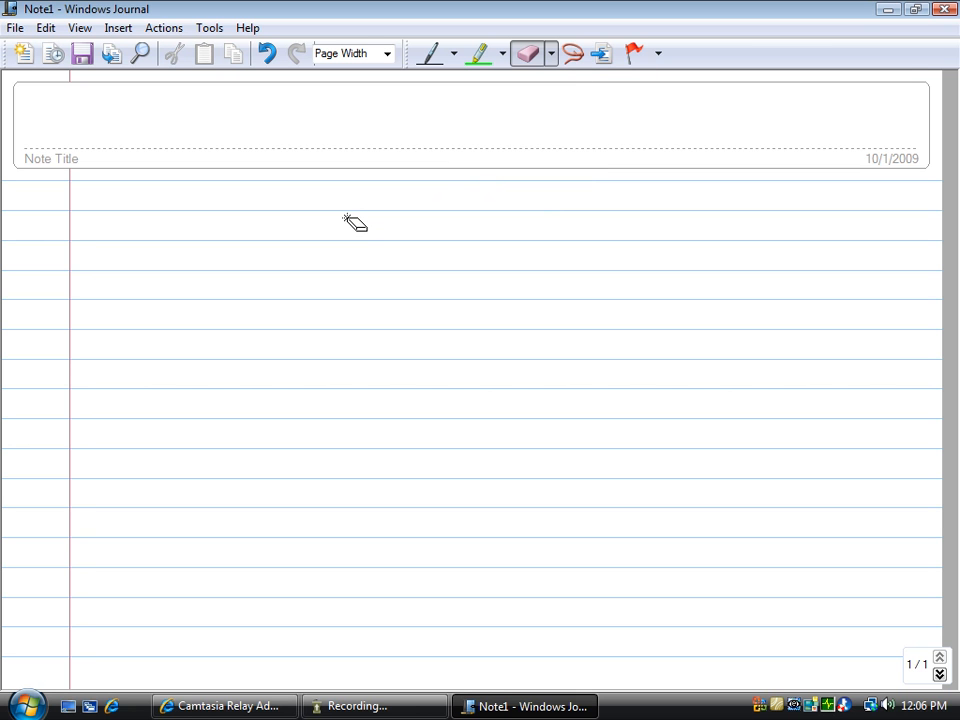
pyautogui.moveTo(52, 53)
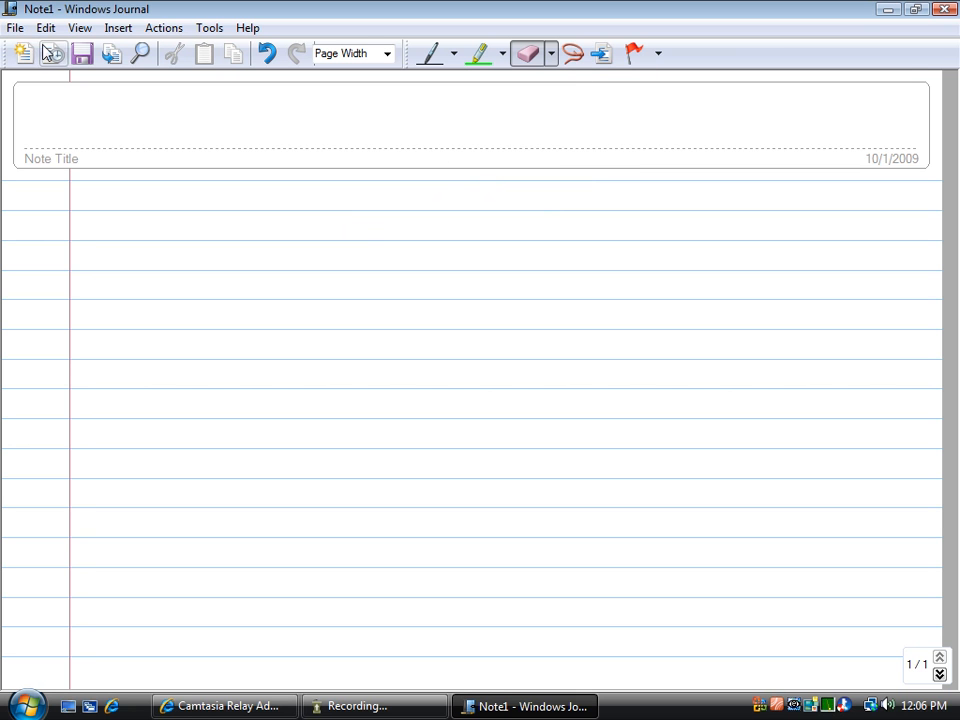
# - Handwrite 'Hello World' in black ink across the top lines of the page
pyautogui.click(430, 53)
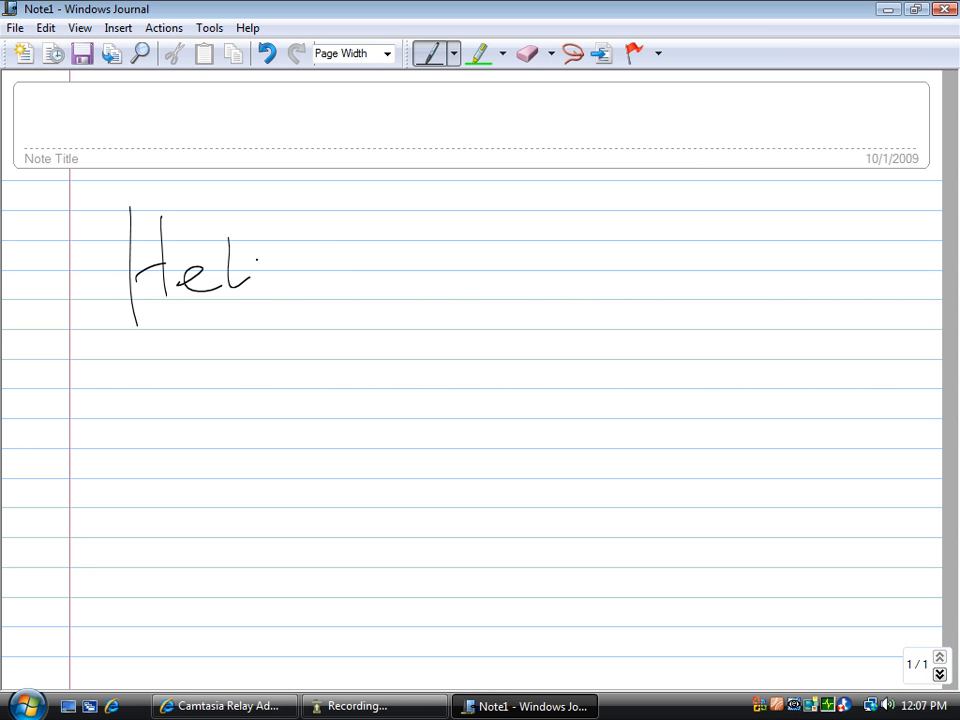
pyautogui.moveTo(260, 270); pyautogui.dragTo(500, 290)
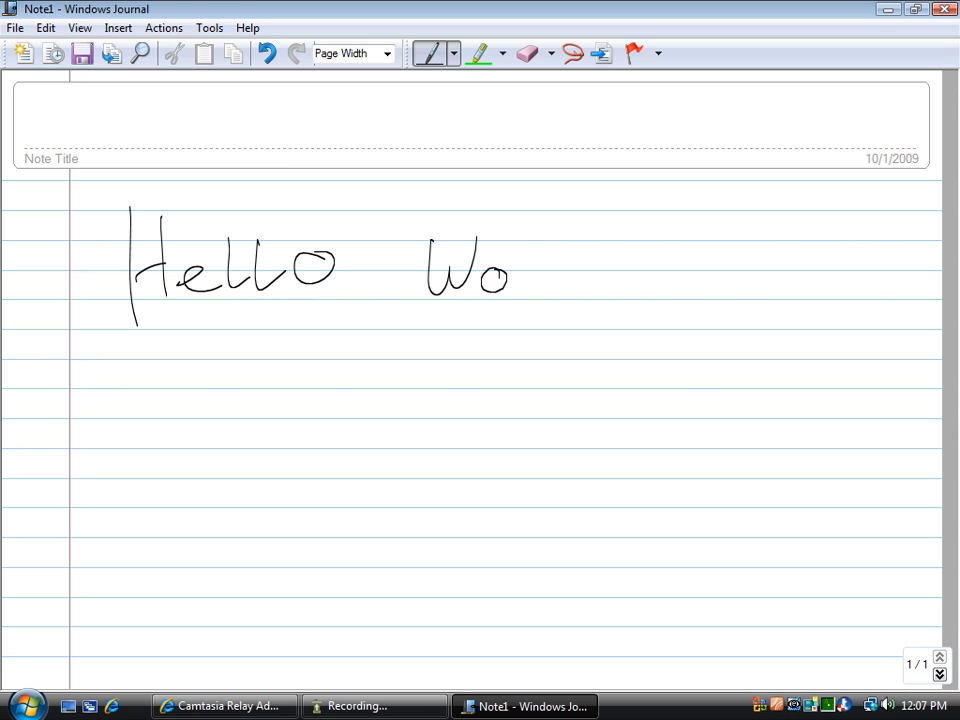
pyautogui.moveTo(500, 275); pyautogui.dragTo(600, 270)
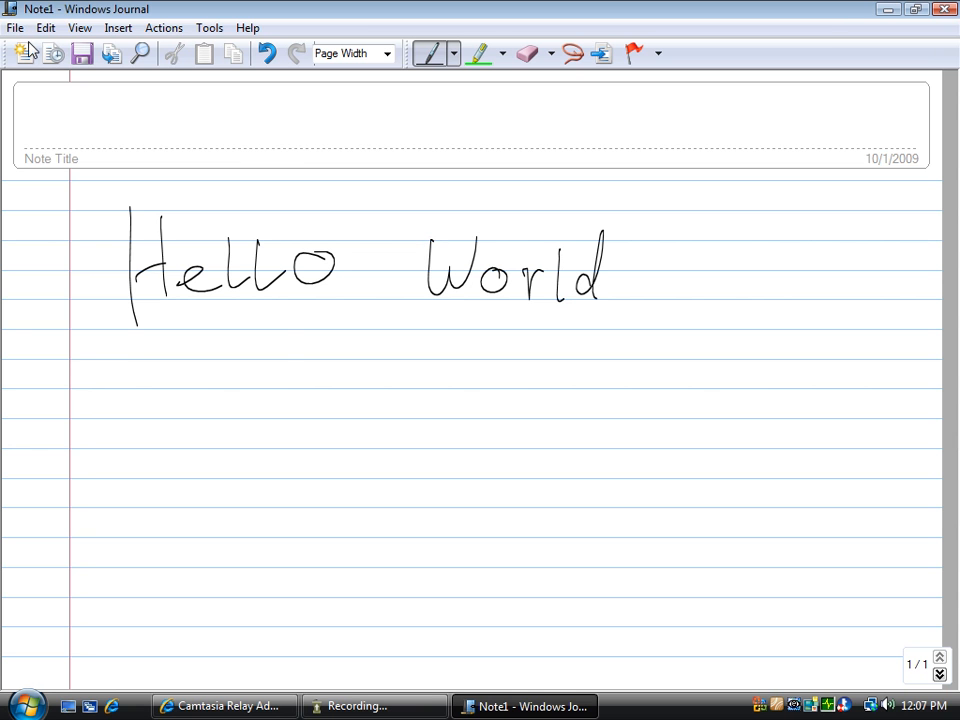
# - Save the note to the Desktop under the file name 'hello_world'
pyautogui.click(15, 27)
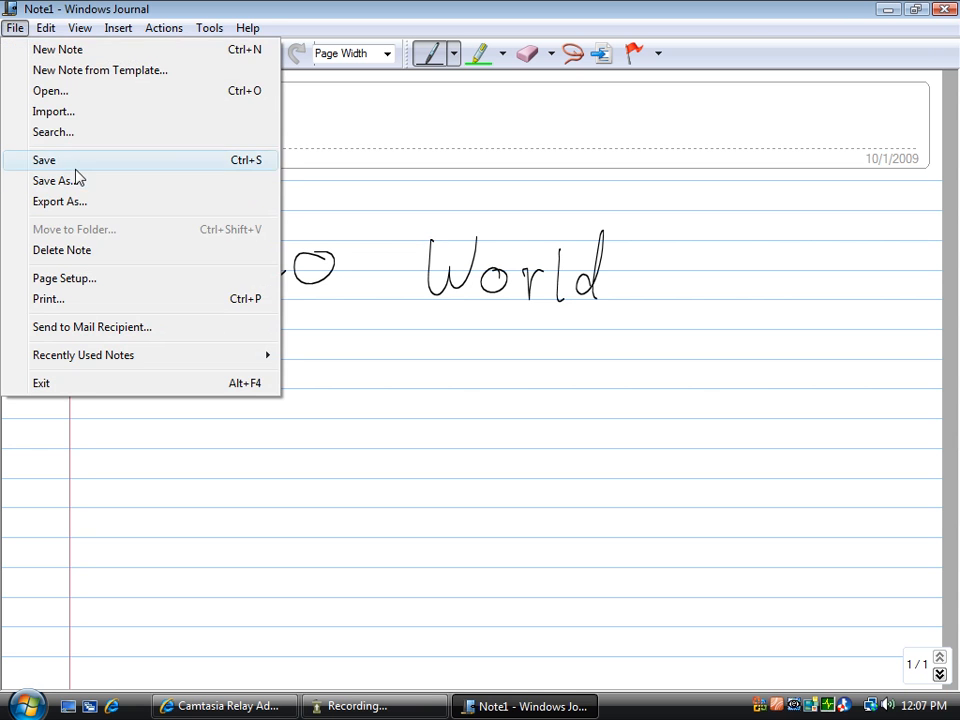
pyautogui.click(57, 180)
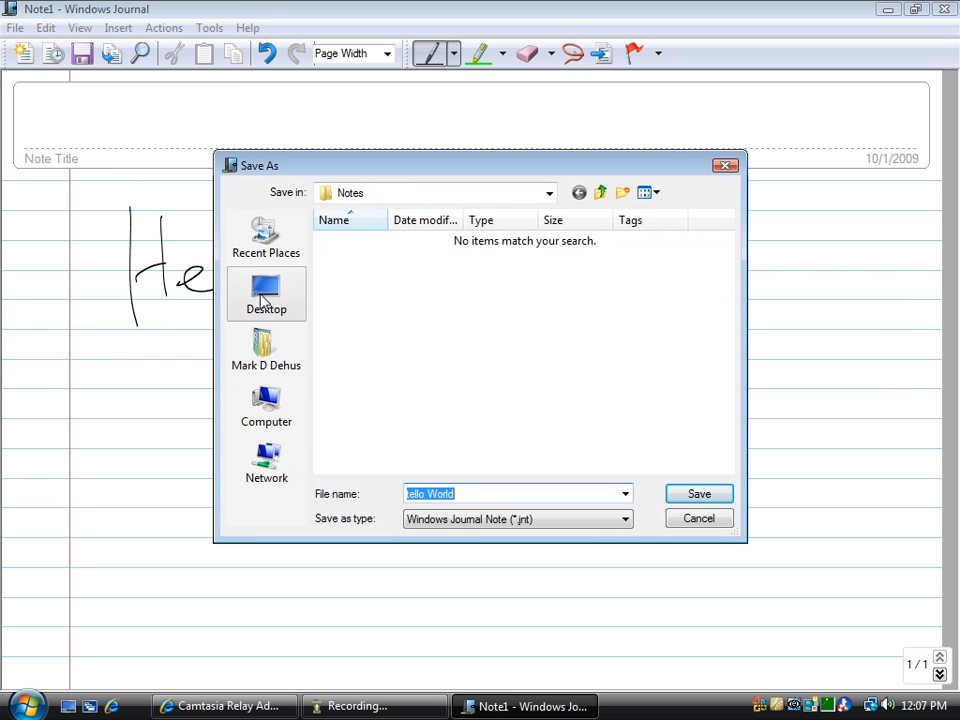
pyautogui.click(266, 293)
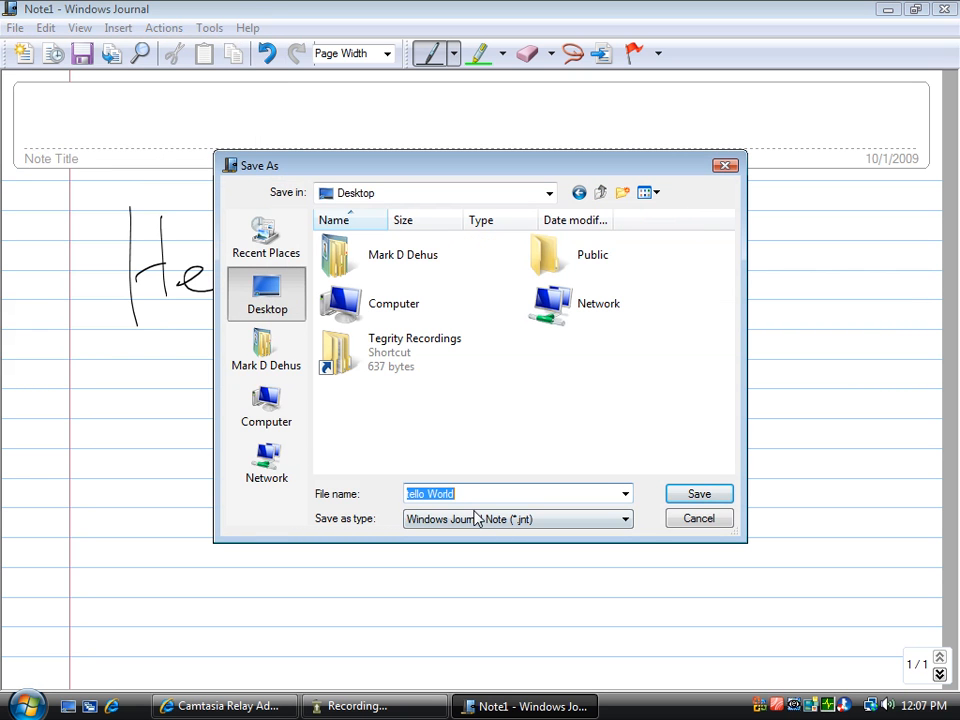
pyautogui.write('hello')
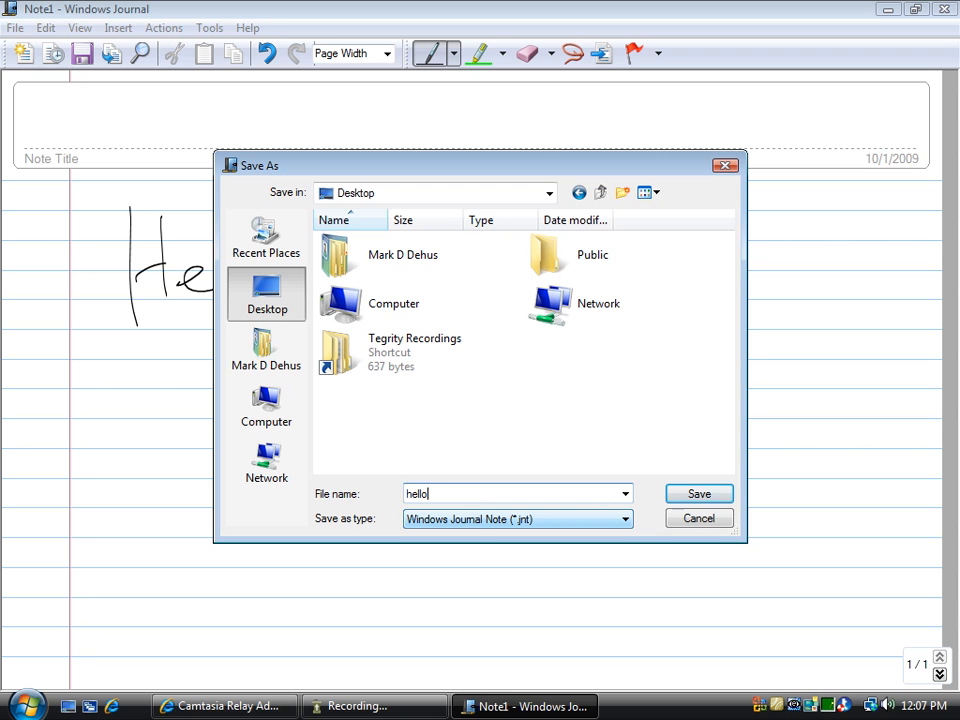
pyautogui.write('_world')
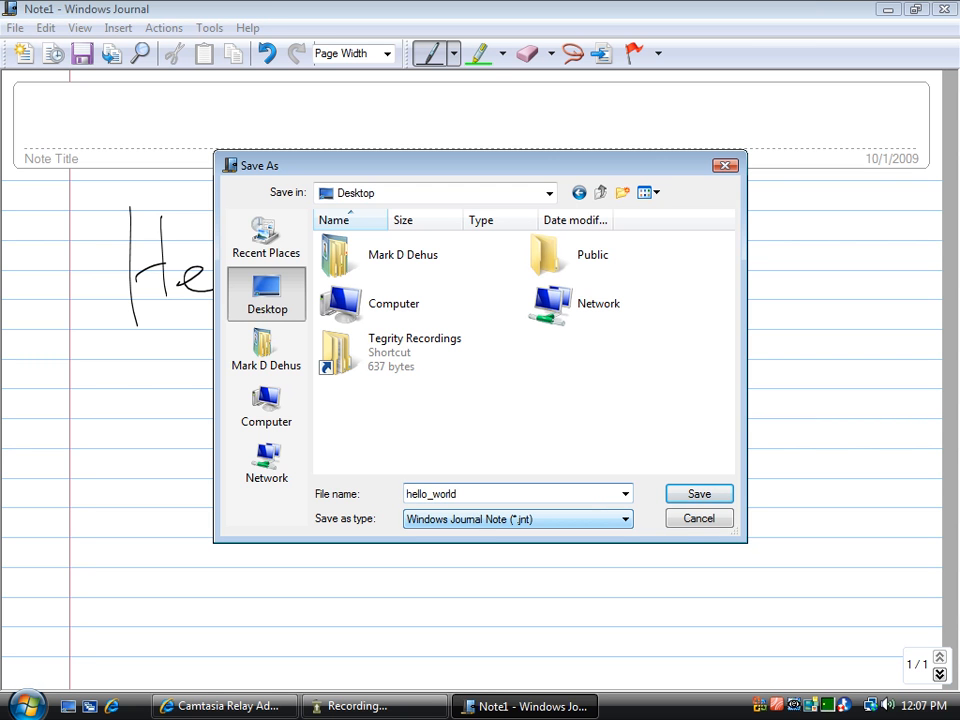
pyautogui.click(698, 493)
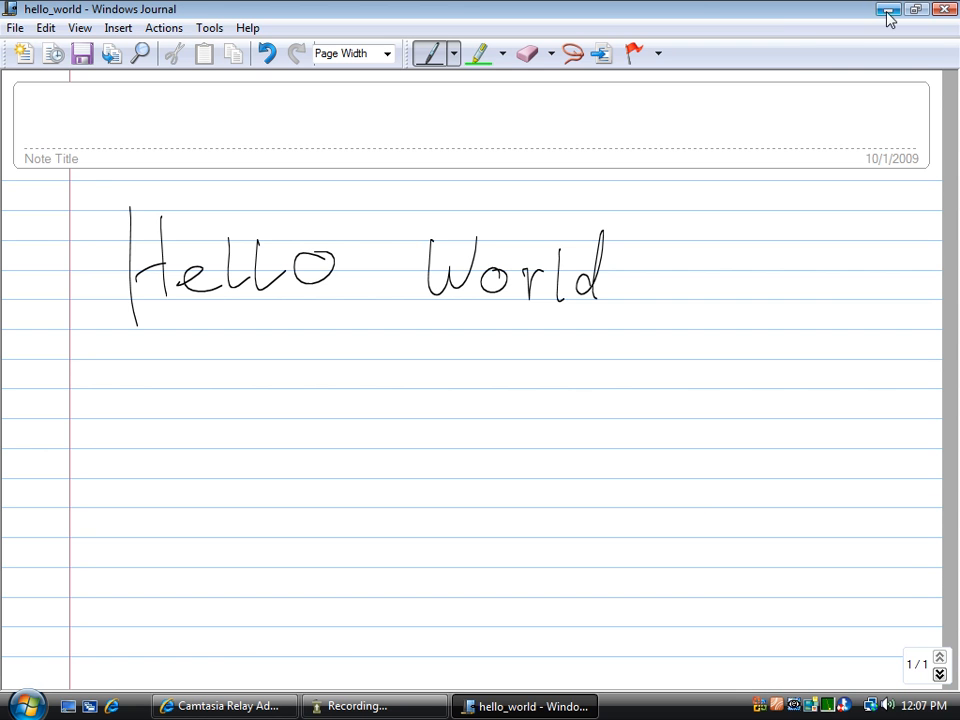
# - Minimize and restore hello_world, then reposition the new Note2 window and maximize it
pyautogui.click(888, 9)
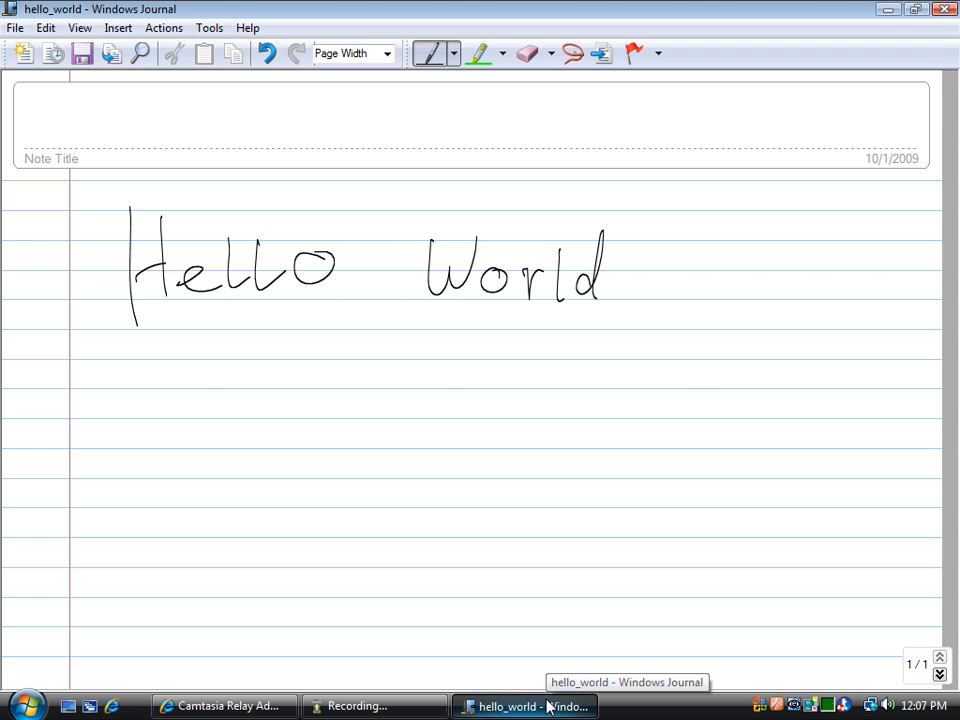
pyautogui.click(23, 53)
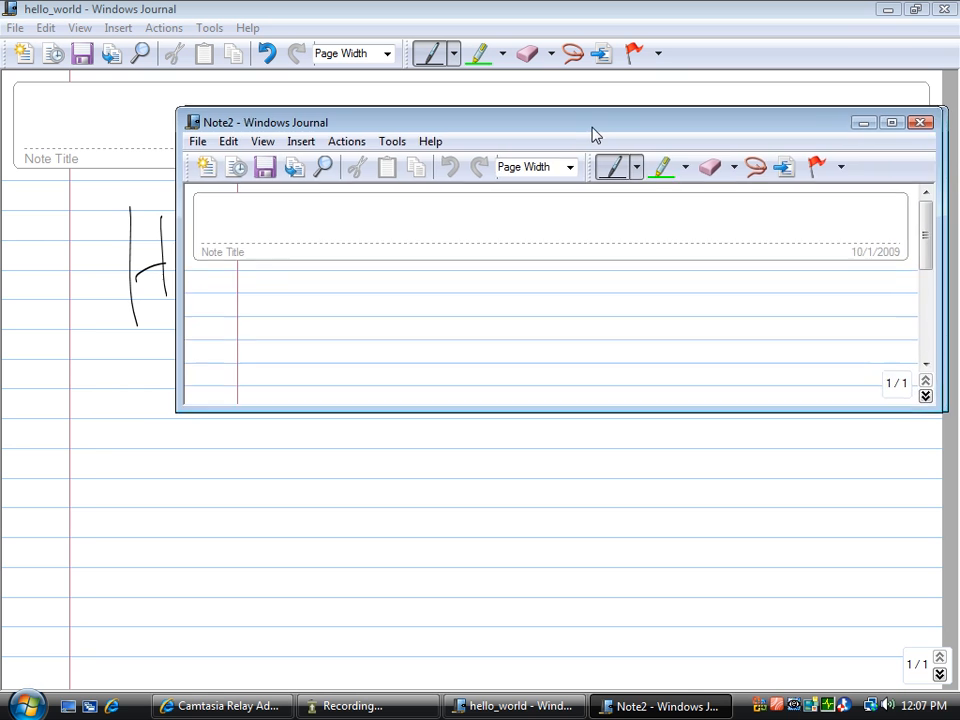
pyautogui.moveTo(590, 122); pyautogui.dragTo(580, 342)
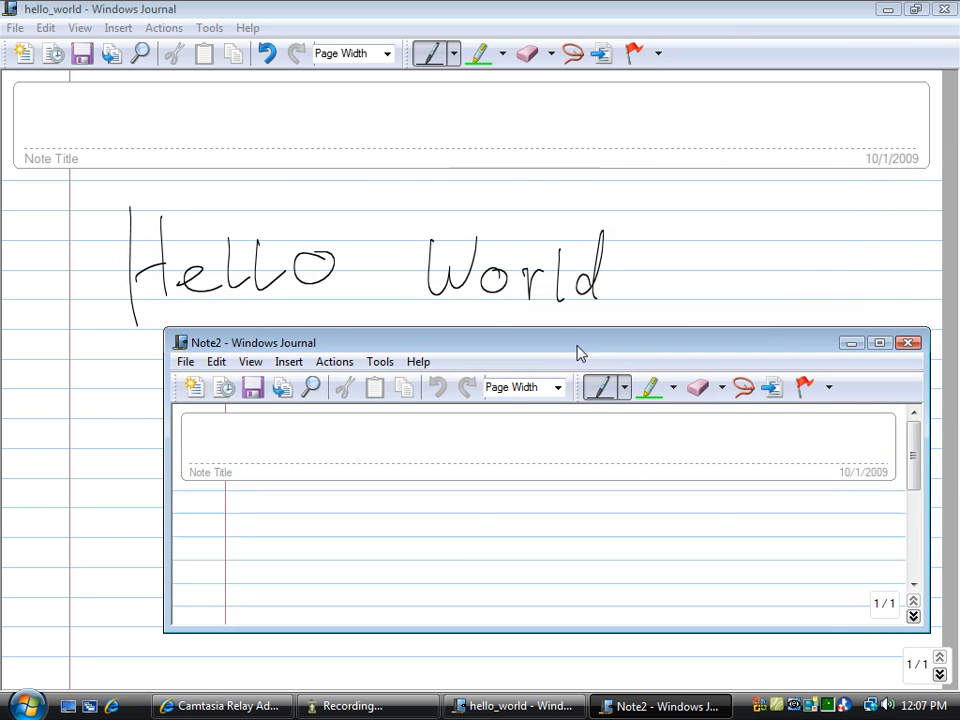
pyautogui.moveTo(878, 357)
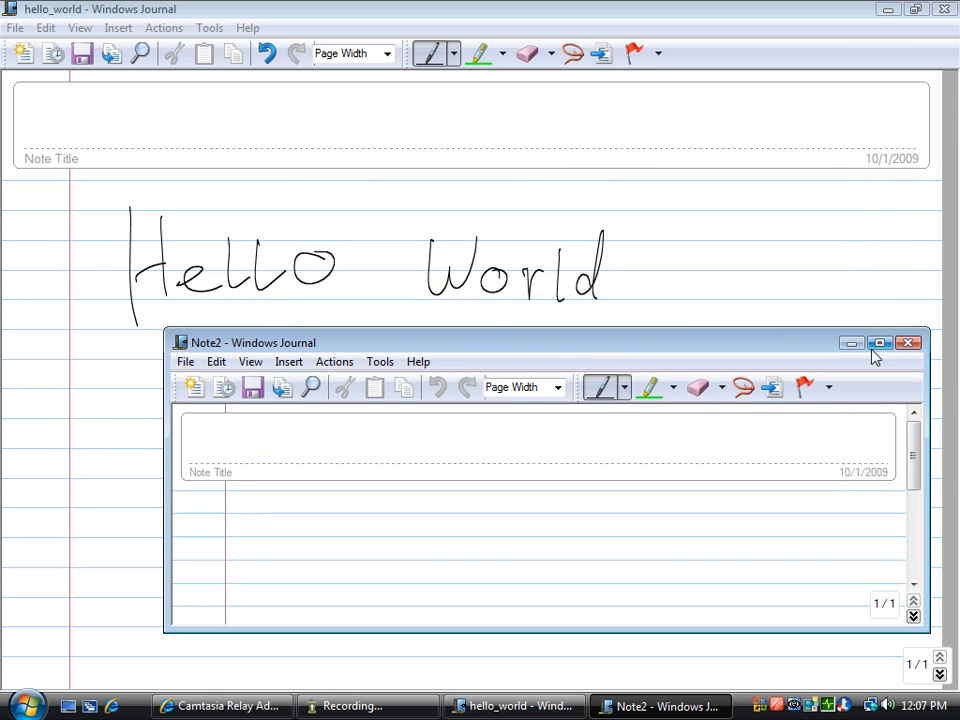
pyautogui.click(880, 343)
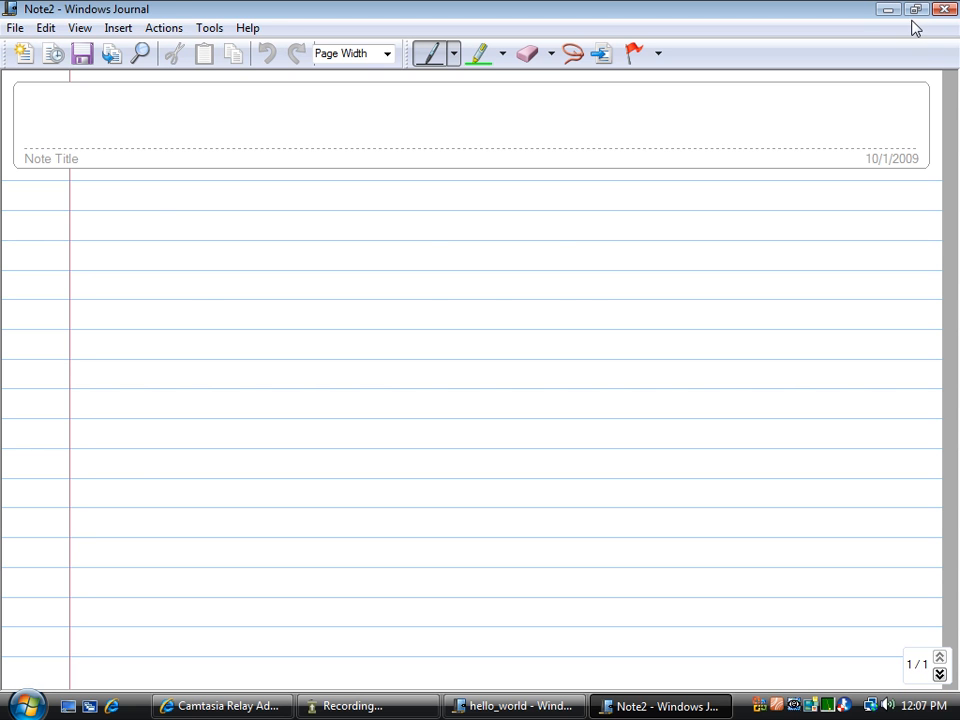
# - In hello_world, draw a 3D box to the right of the oval
pyautogui.click(513, 705)
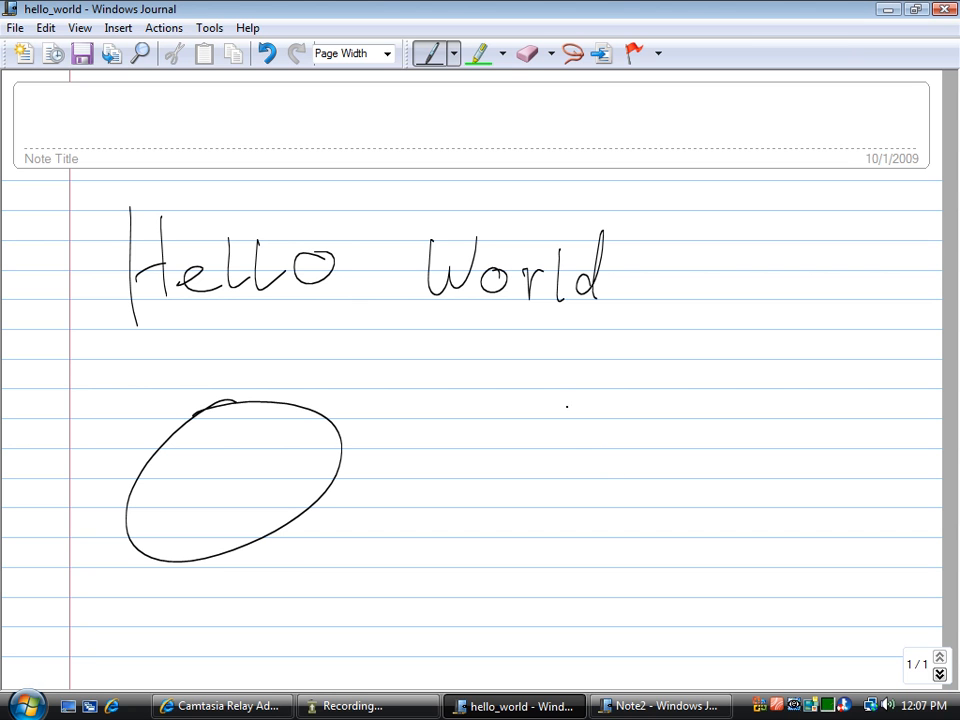
pyautogui.moveTo(573, 385); pyautogui.dragTo(770, 483)
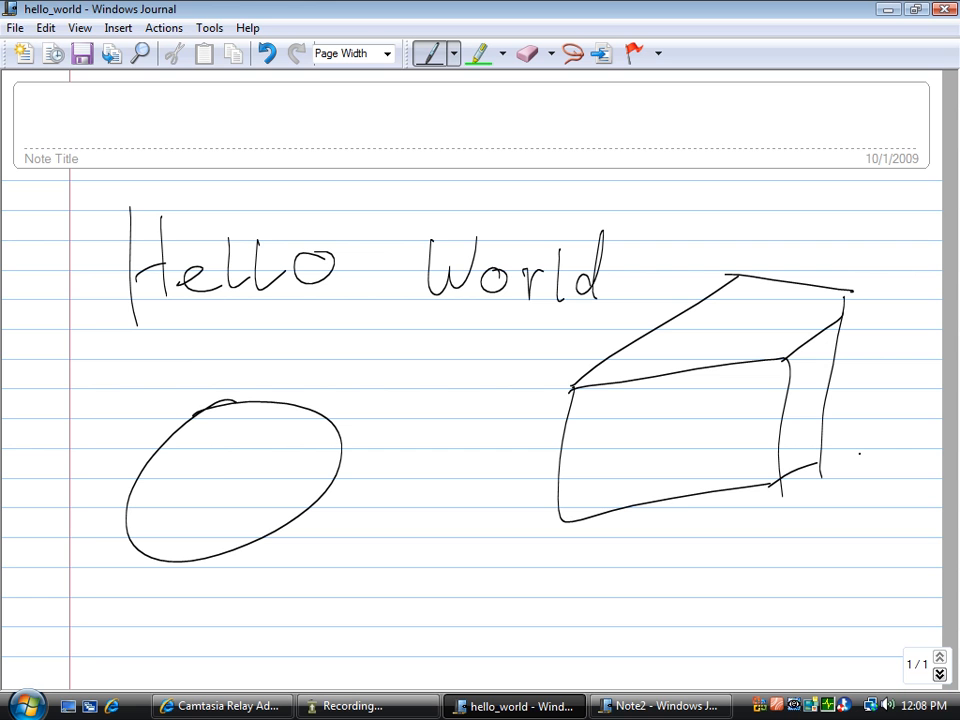
pyautogui.click(659, 705)
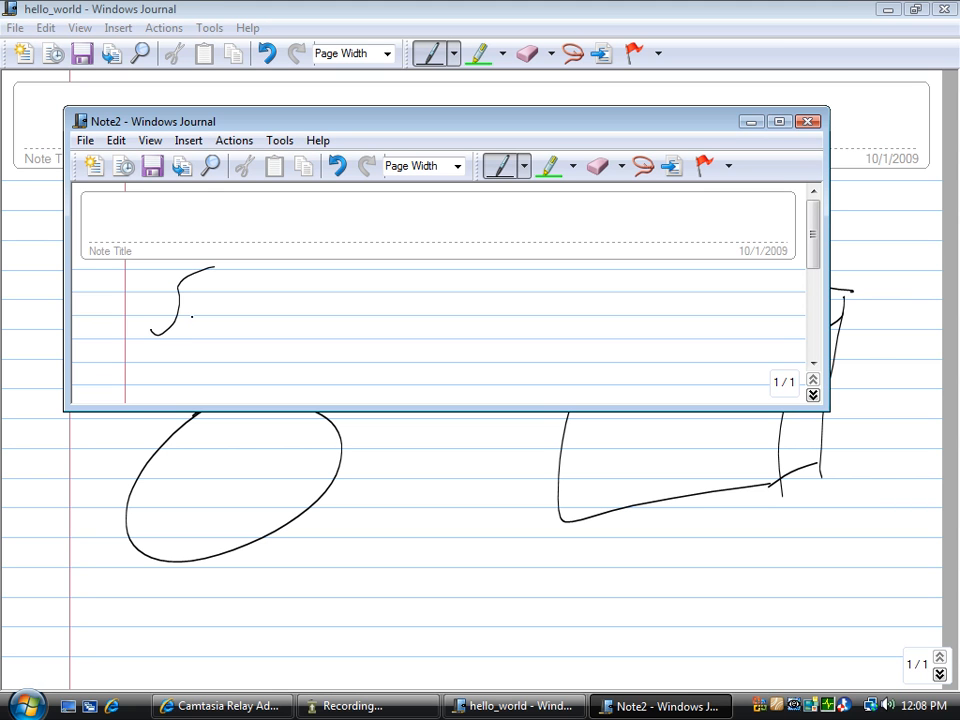
# - Handwrite an integral sign followed by dx in Note2, then scroll the page
pyautogui.moveTo(205, 305); pyautogui.dragTo(255, 315)
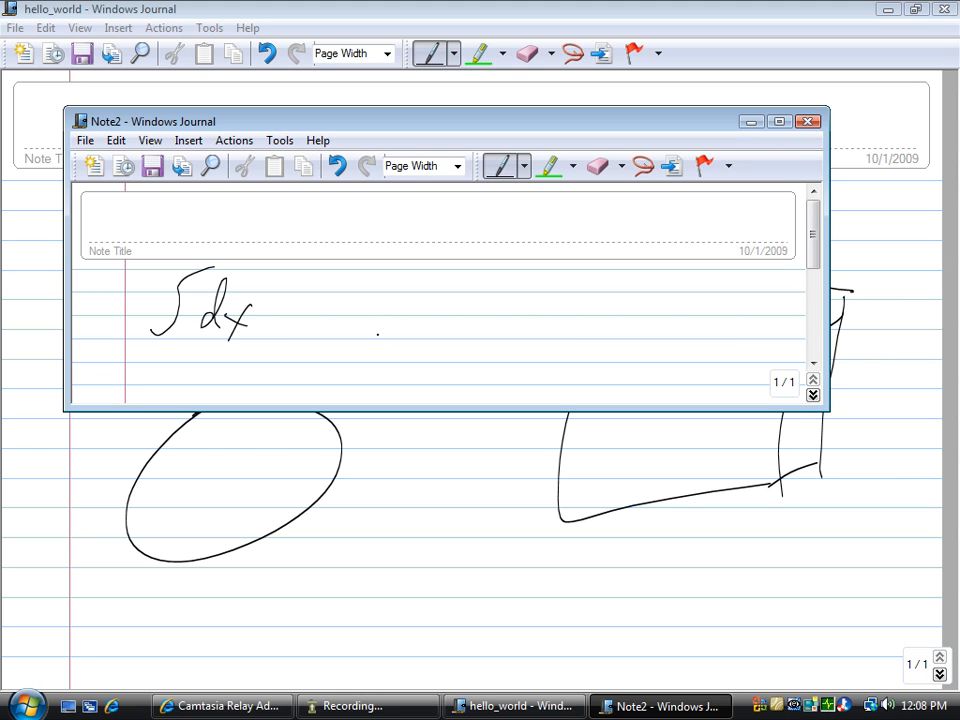
pyautogui.moveTo(375, 335); pyautogui.dragTo(535, 325)
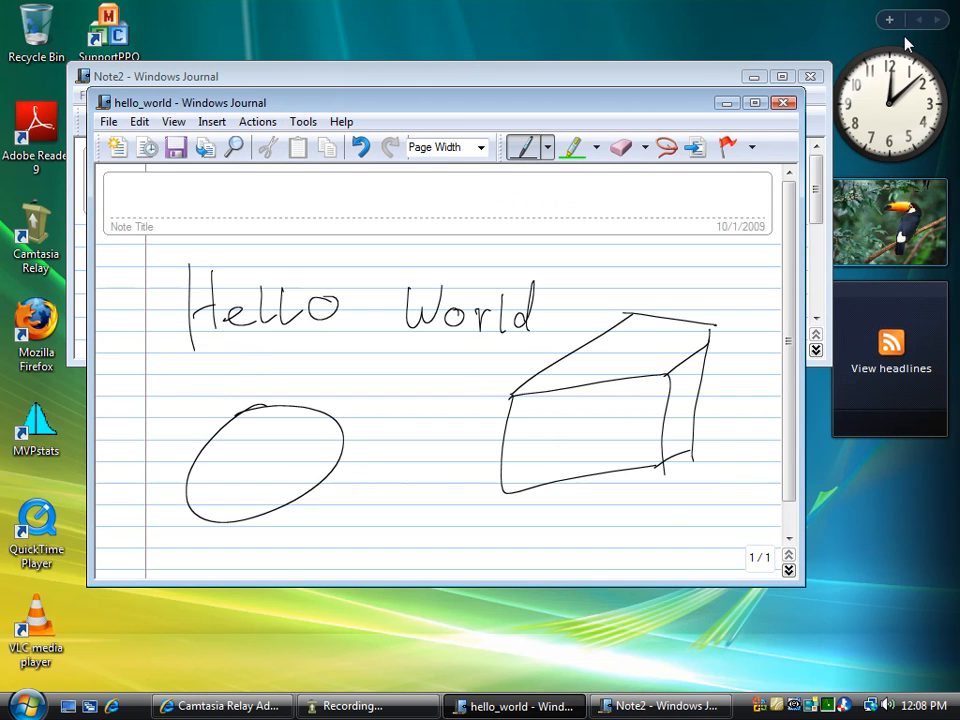
pyautogui.moveTo(628, 581)
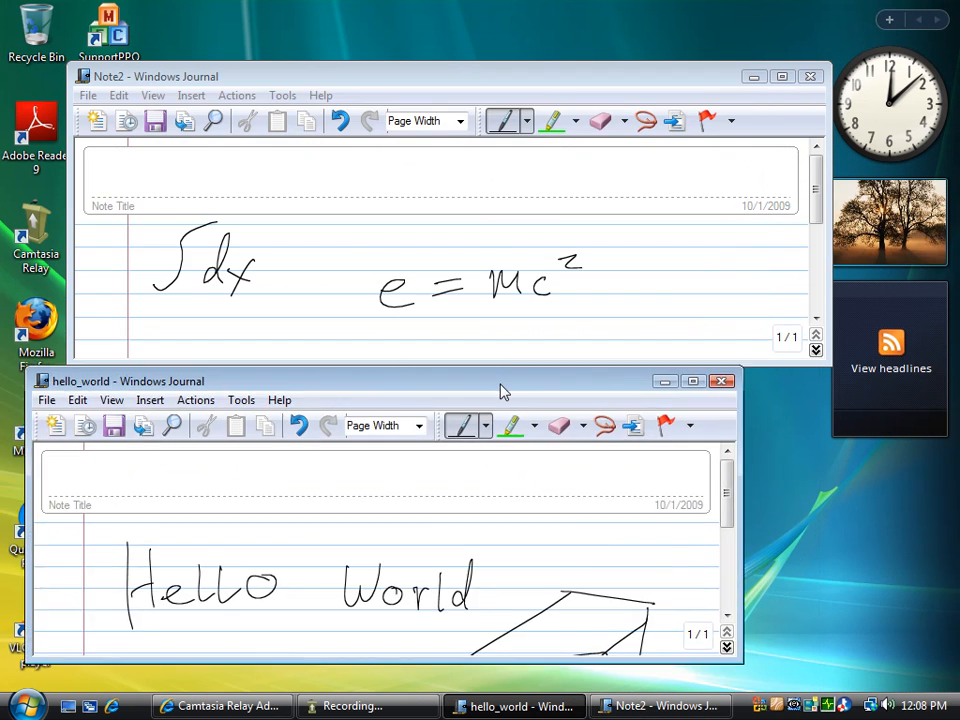
pyautogui.scroll(-3)
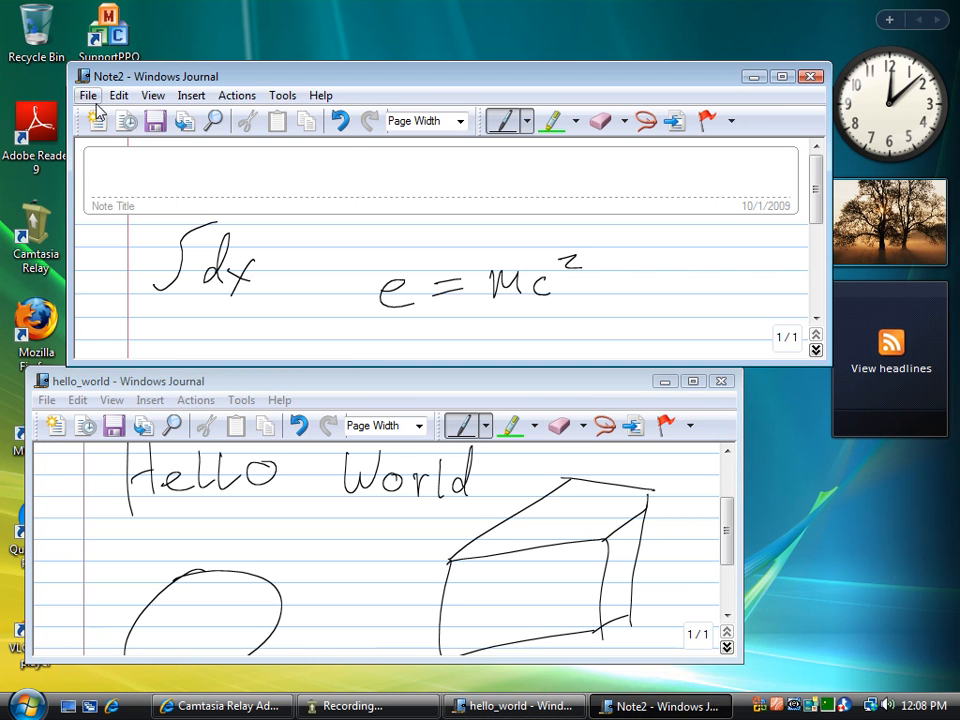
# - Save Note2 to the desktop under the name more_notes
pyautogui.click(88, 95)
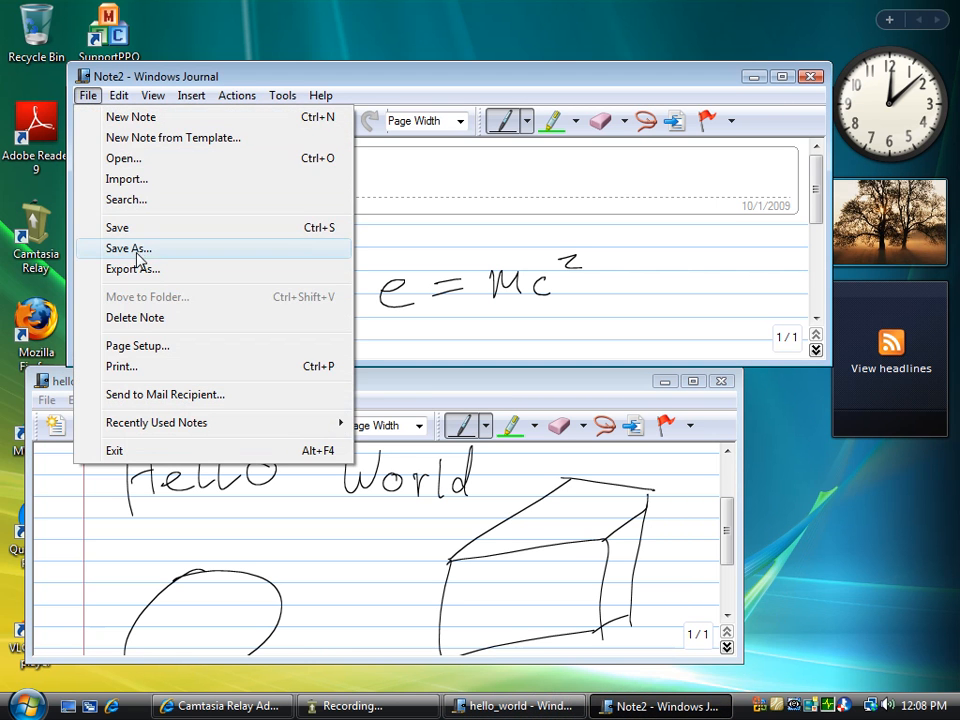
pyautogui.click(128, 248)
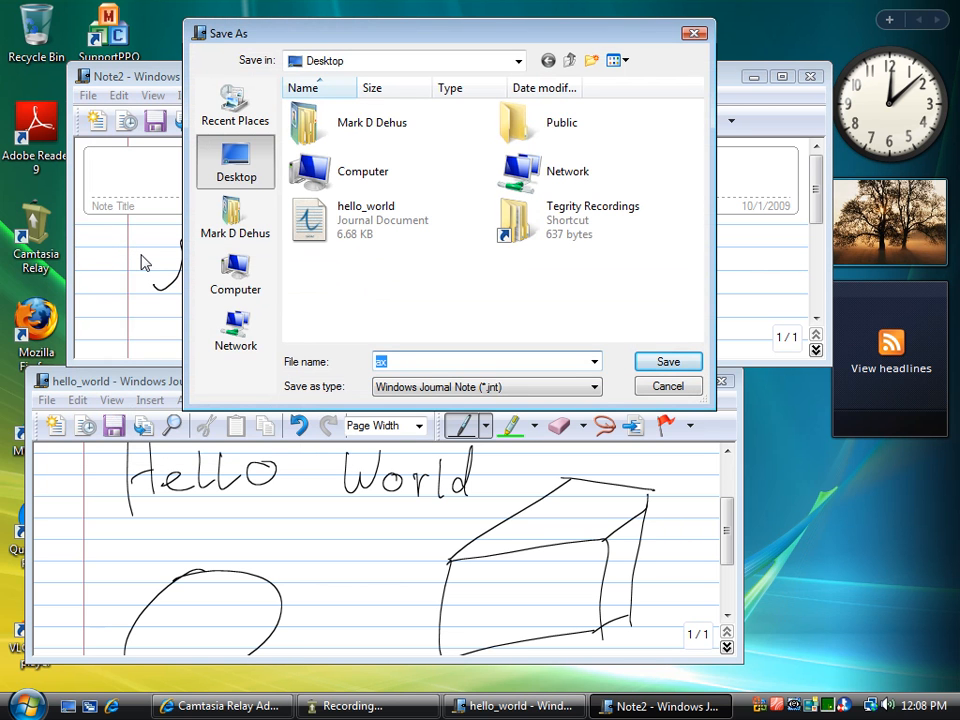
pyautogui.write('mor')
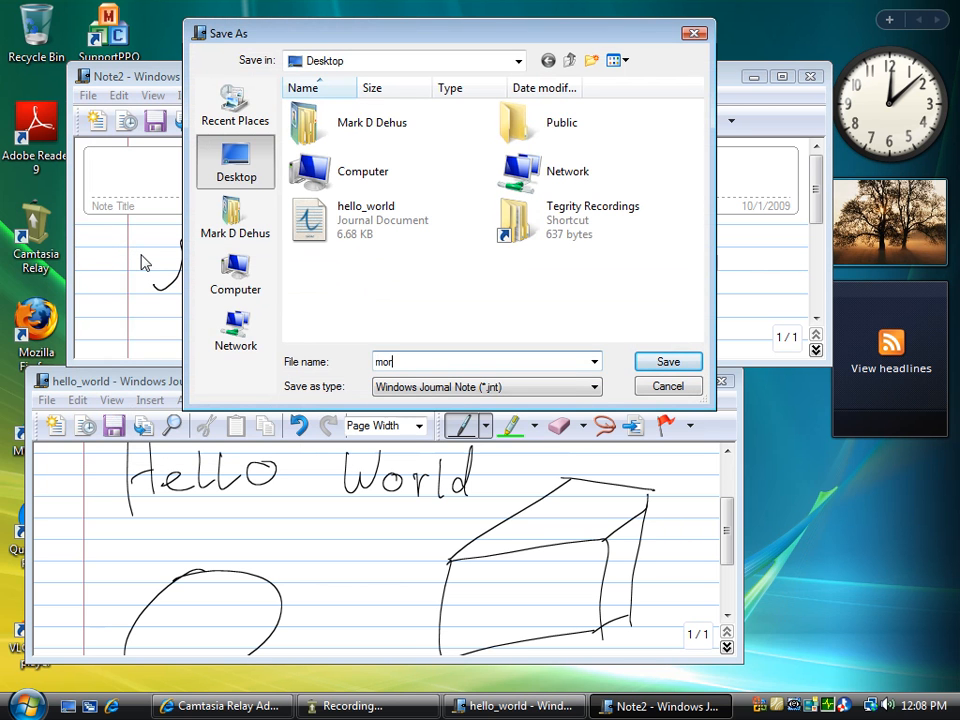
pyautogui.write('e_notes')
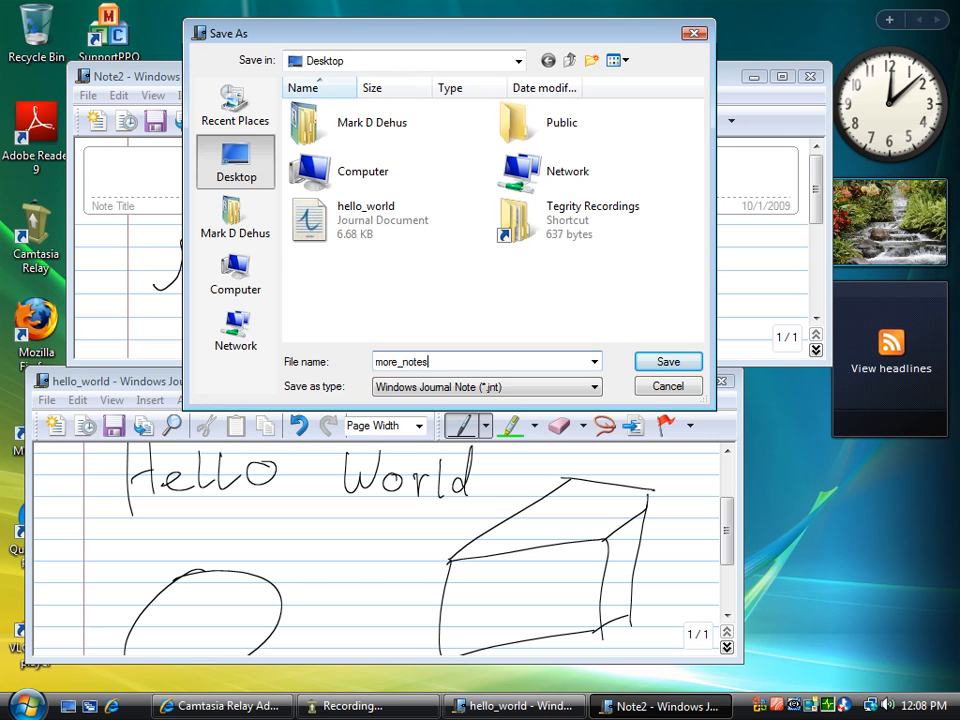
pyautogui.click(667, 361)
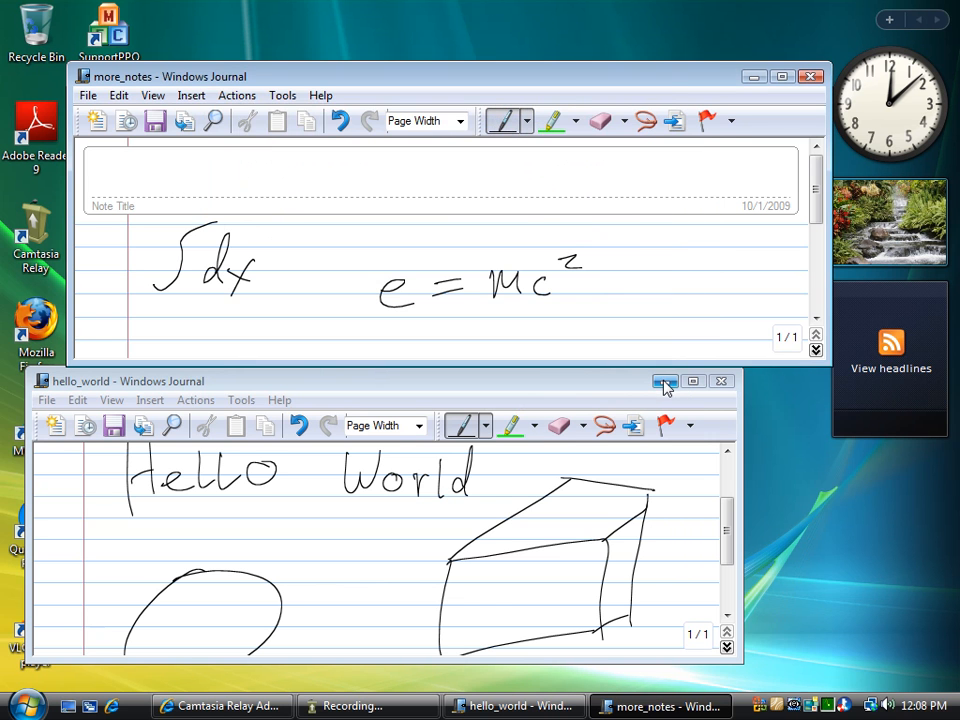
pyautogui.moveTo(660, 706)
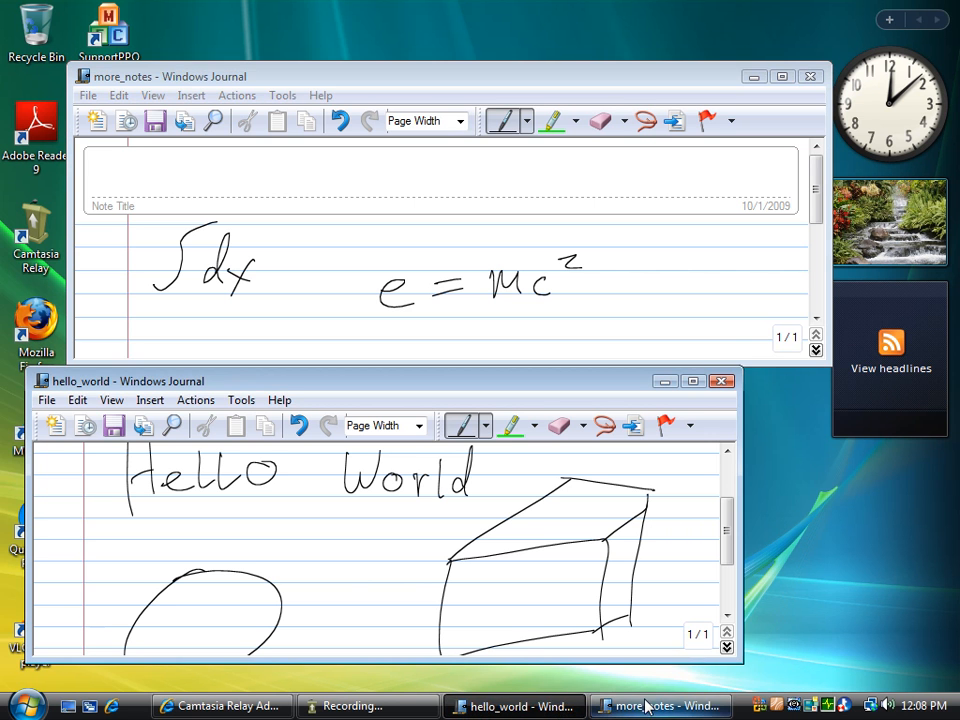
# - Maximize the more_notes window, then bring the hello_world note to the front
pyautogui.click(660, 706)
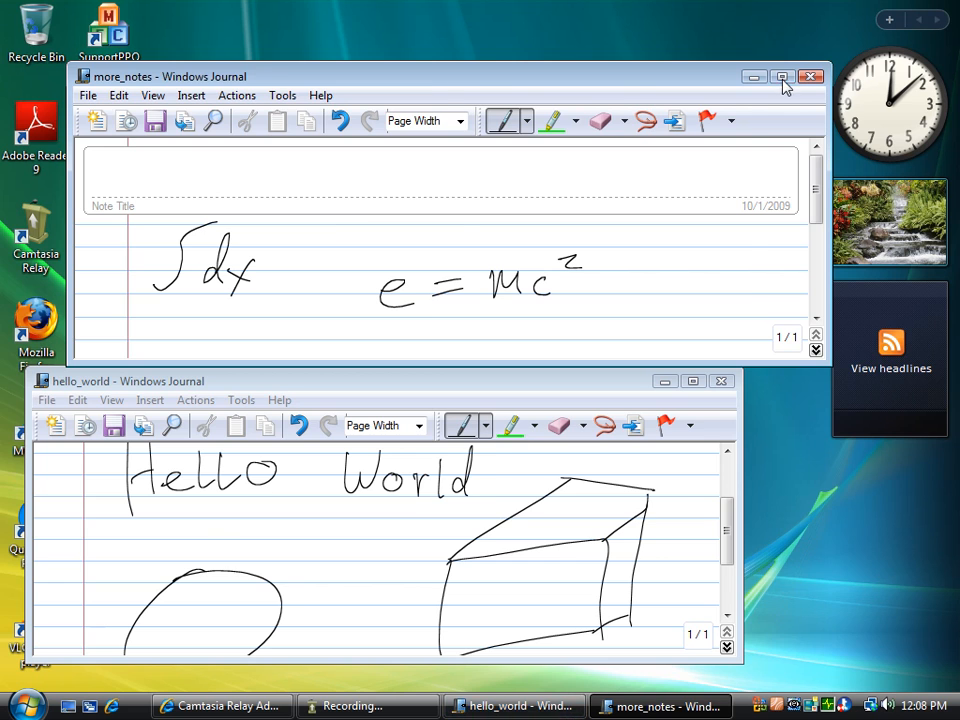
pyautogui.click(783, 77)
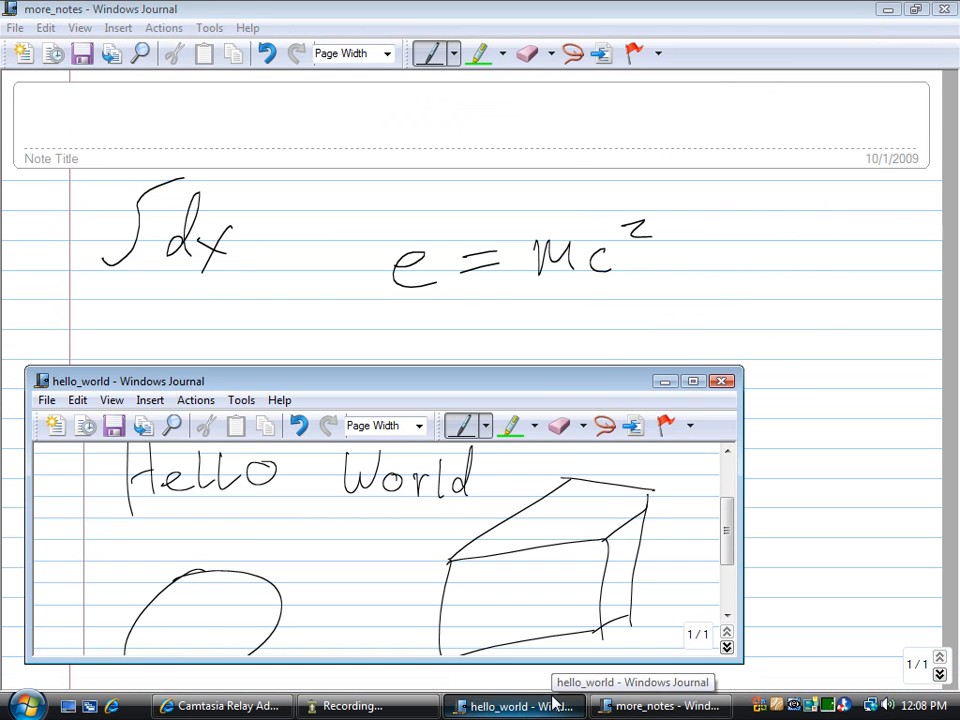
pyautogui.click(514, 706)
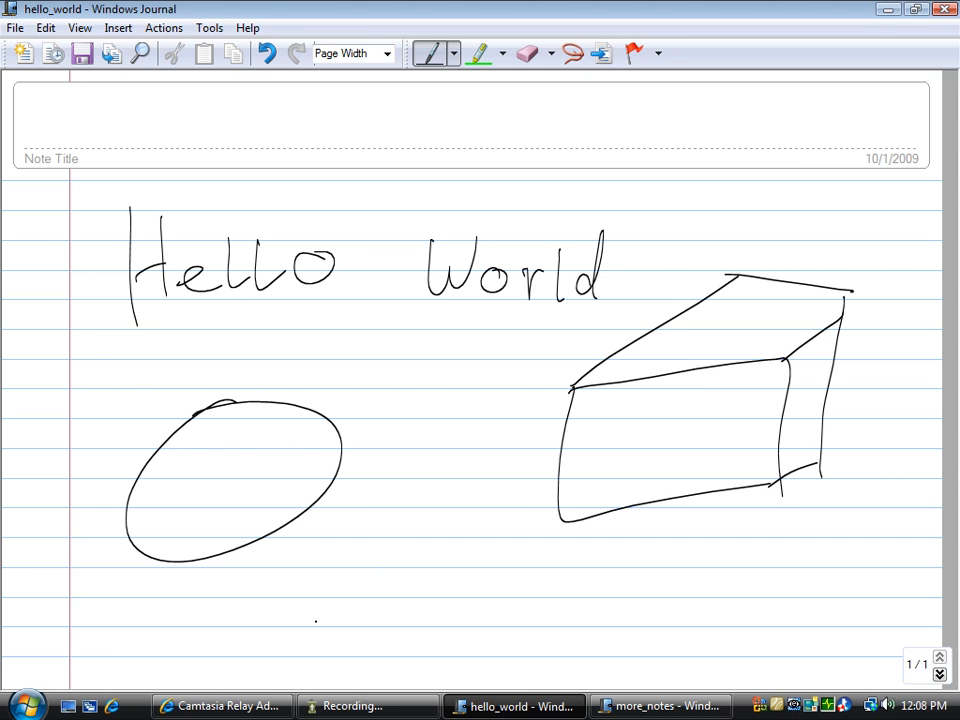
pyautogui.moveTo(15, 27)
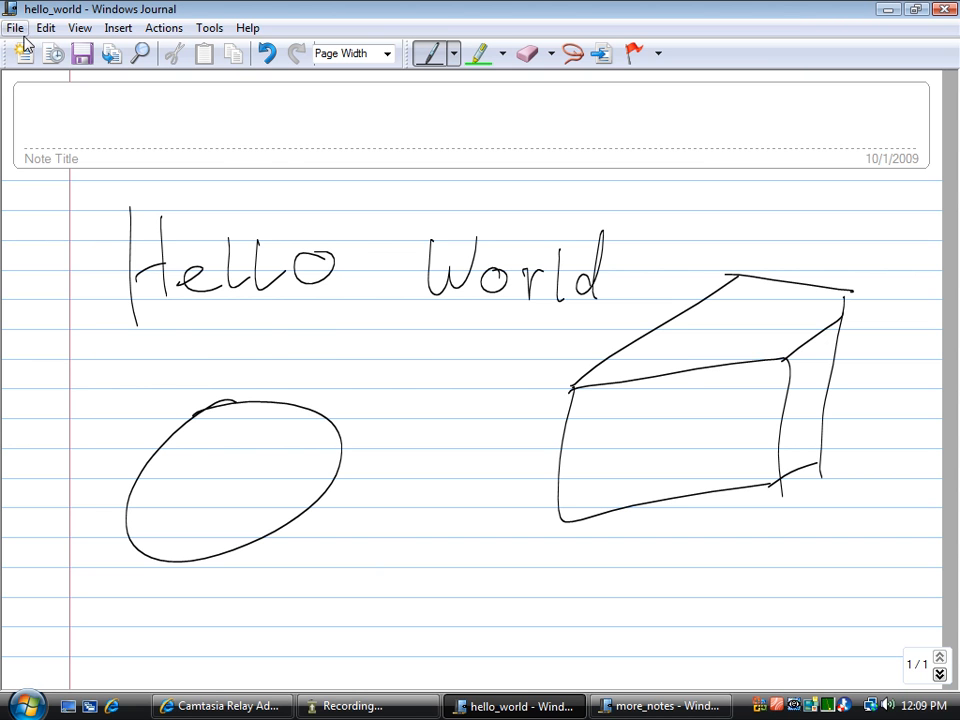
# - Create a new note from the Graph template via New Note from Template
pyautogui.click(15, 27)
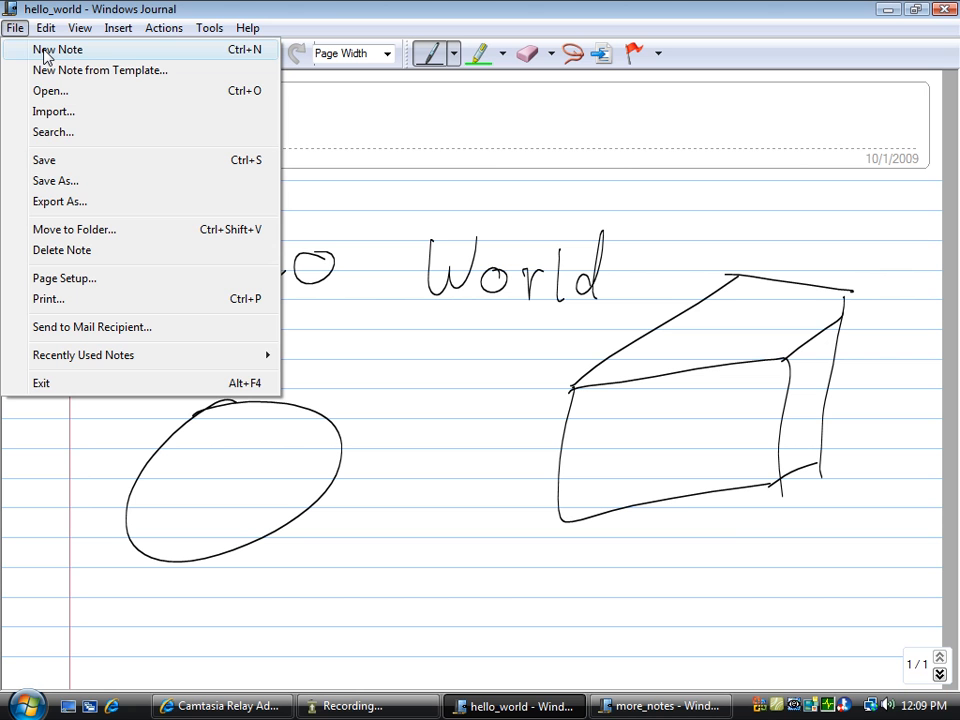
pyautogui.click(57, 49)
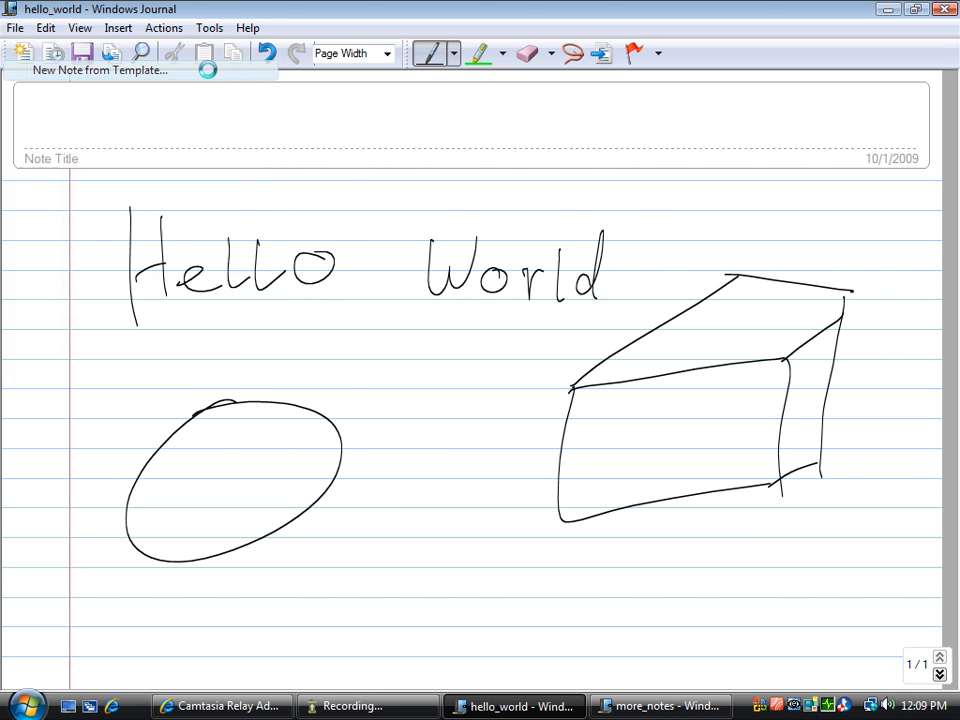
pyautogui.click(99, 70)
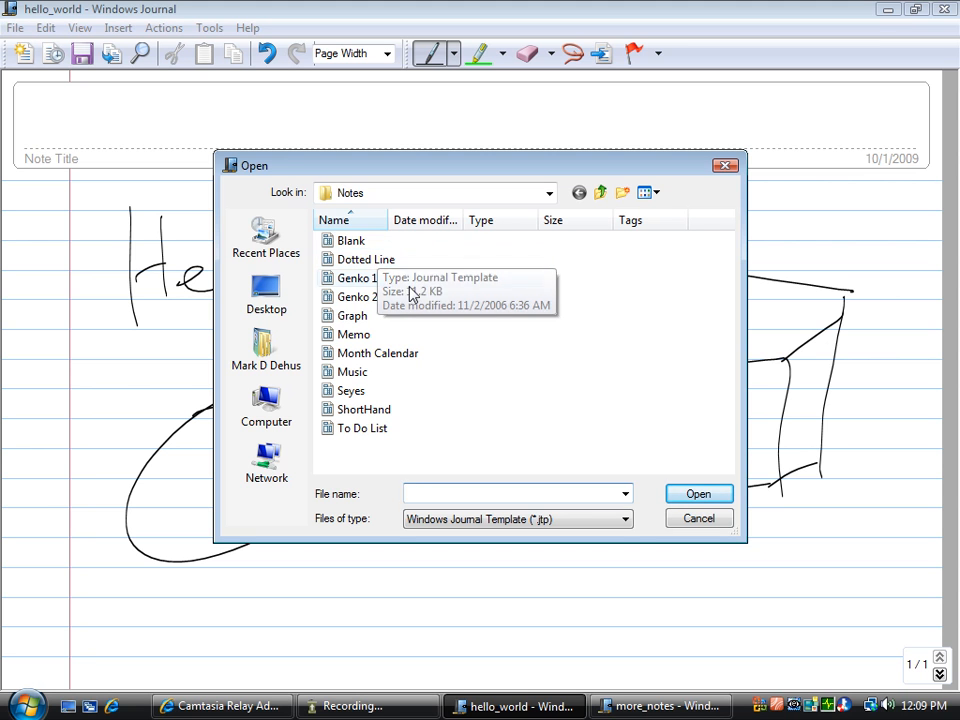
pyautogui.moveTo(440, 250)
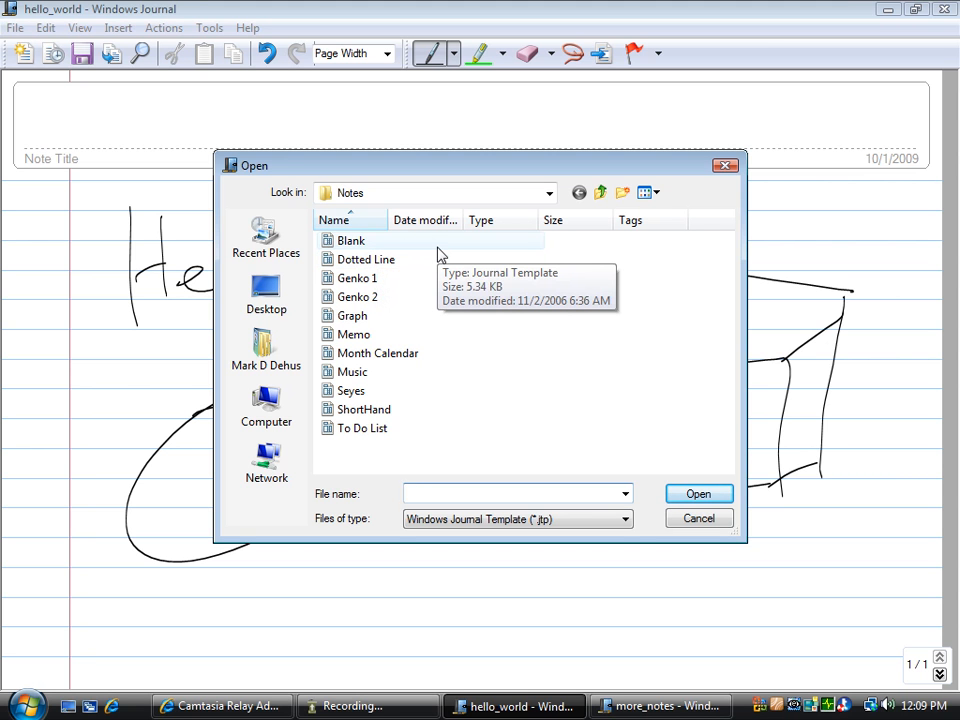
pyautogui.click(351, 315)
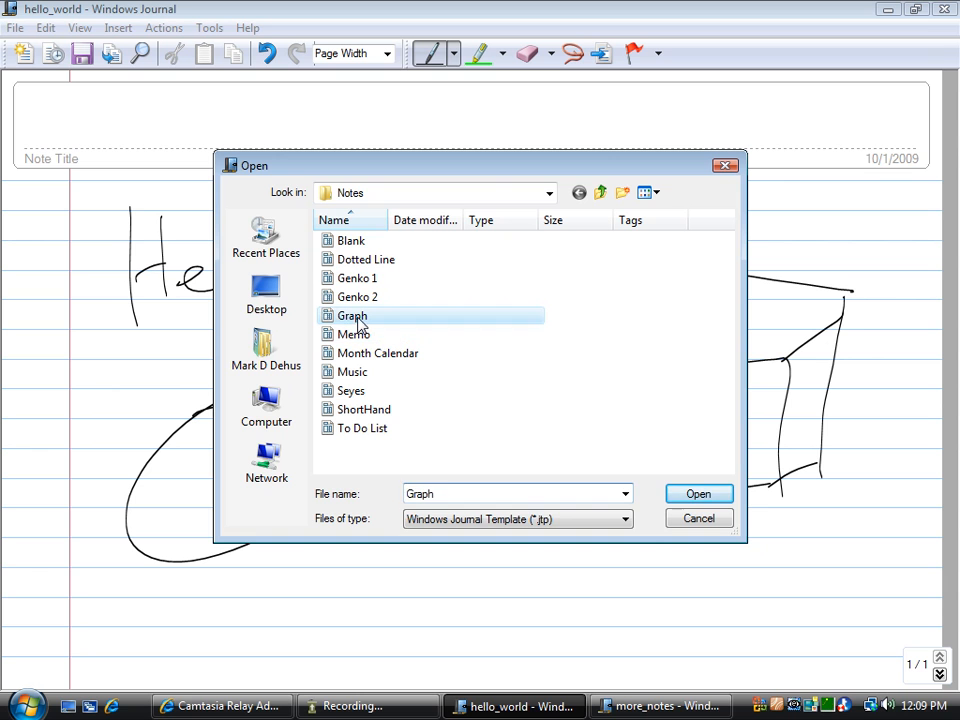
pyautogui.click(698, 493)
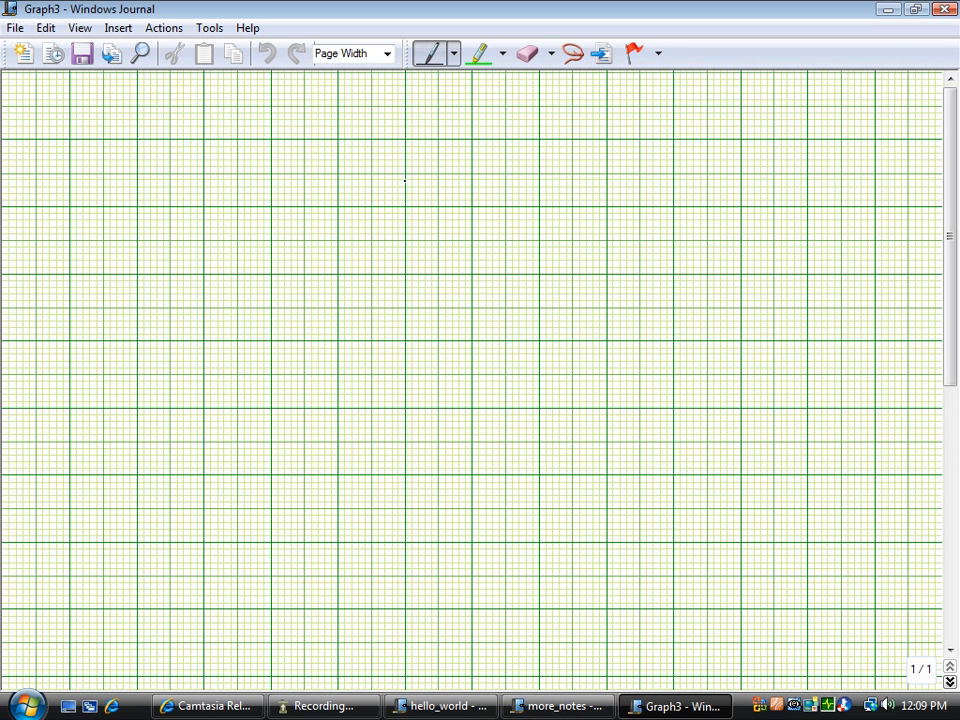
# - Draw vertical and horizontal axes, a rising curve from the origin, and tick marks along it
pyautogui.moveTo(405, 175); pyautogui.dragTo(405, 318)
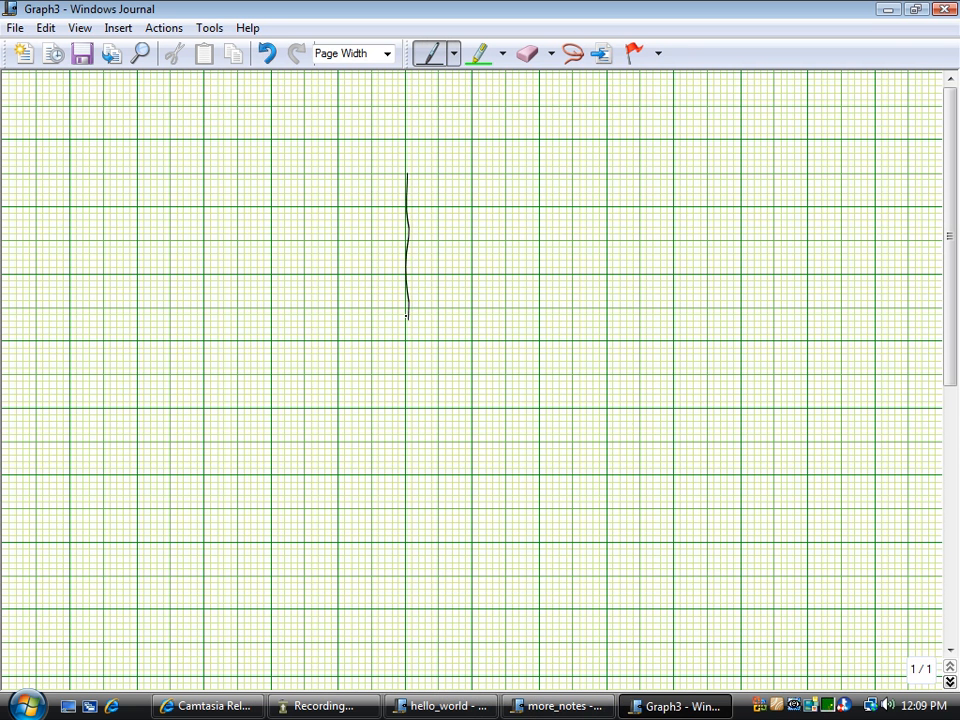
pyautogui.moveTo(332, 244); pyautogui.dragTo(578, 238)
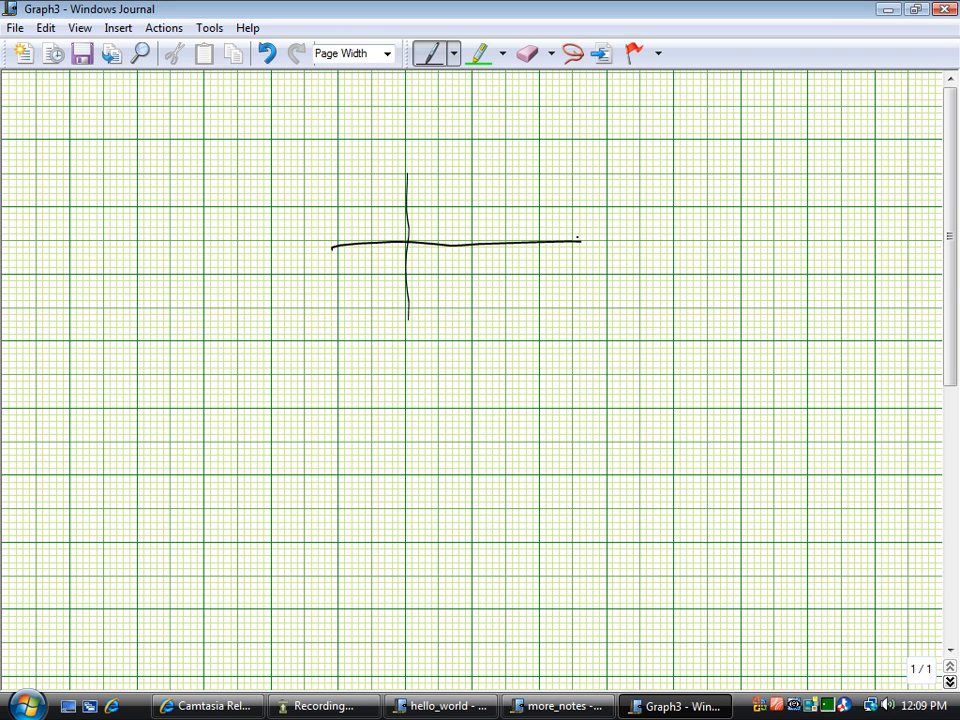
pyautogui.moveTo(408, 240); pyautogui.dragTo(618, 186)
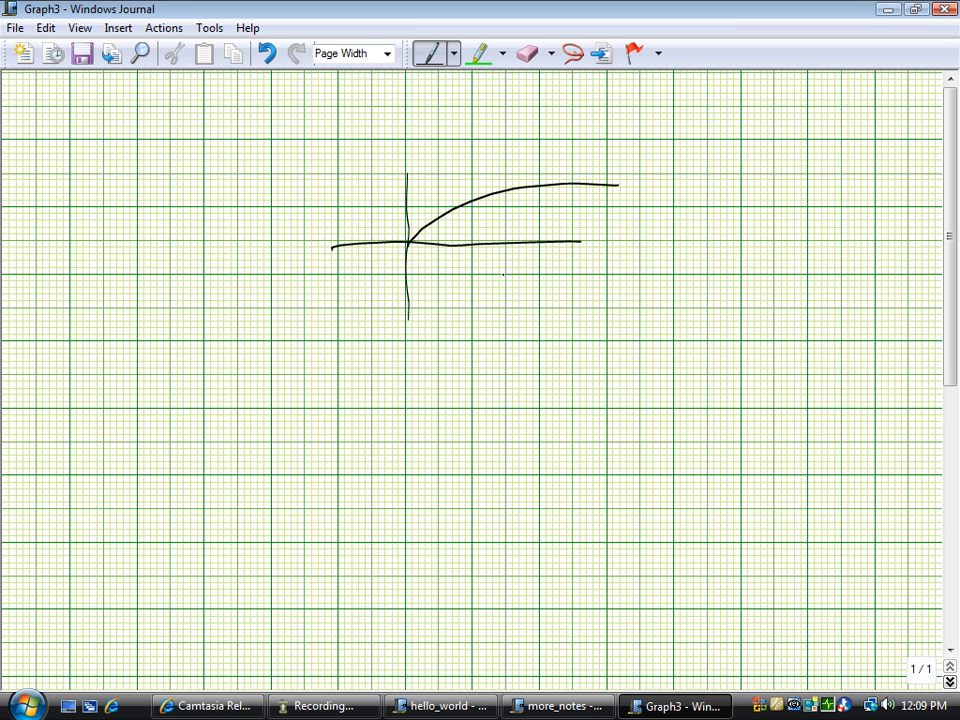
pyautogui.moveTo(570, 242); pyautogui.dragTo(685, 242)
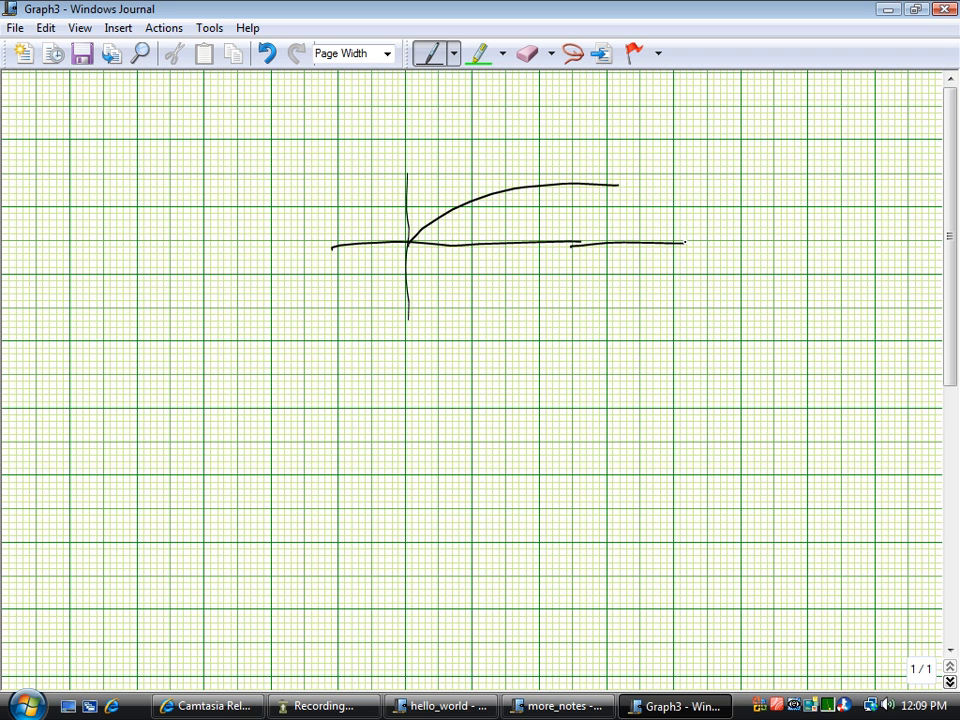
pyautogui.moveTo(425, 220); pyautogui.dragTo(455, 210)
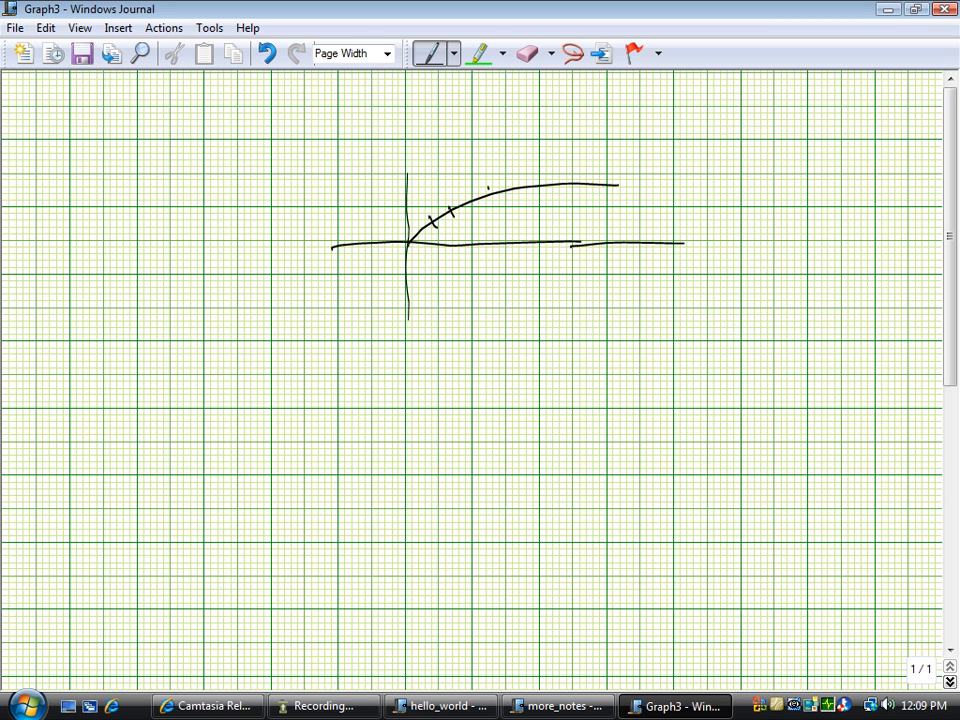
pyautogui.moveTo(485, 200); pyautogui.dragTo(610, 185)
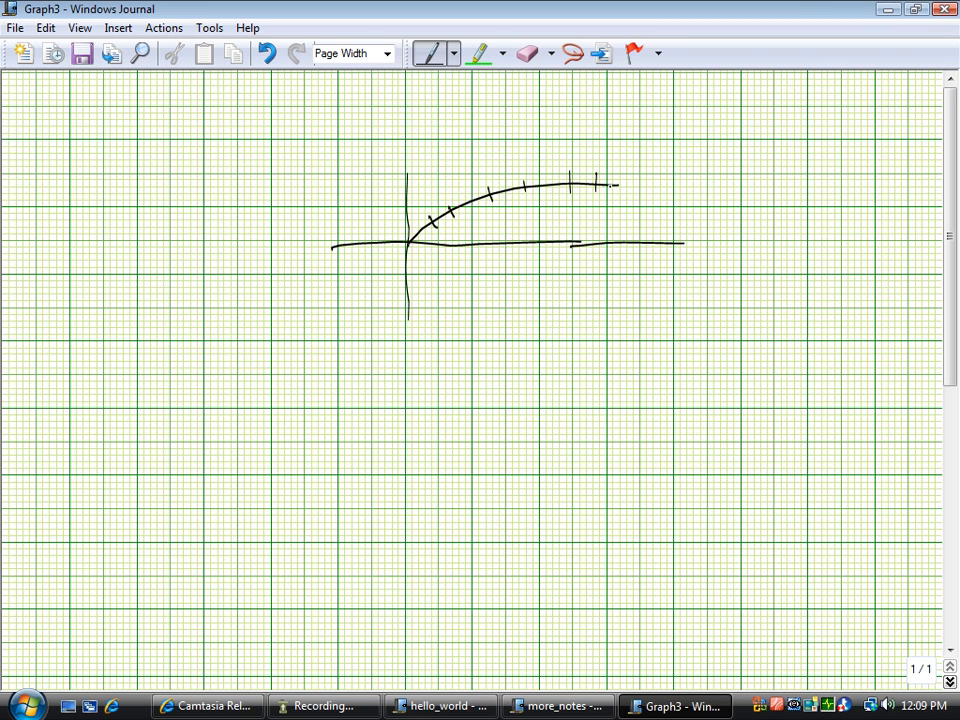
pyautogui.click(14, 27)
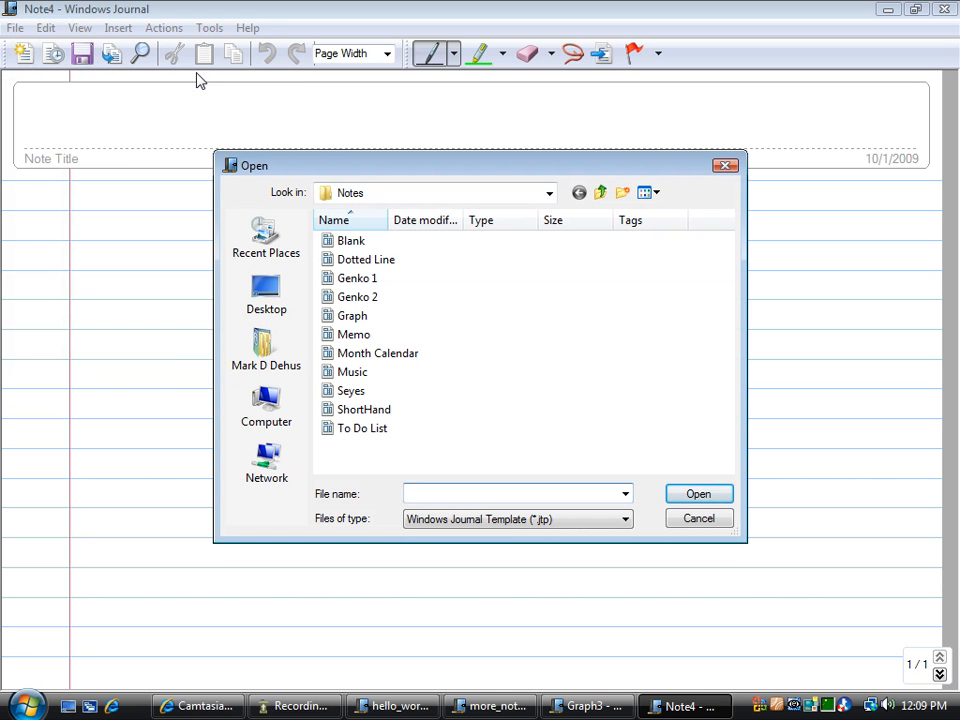
pyautogui.moveTo(351, 371)
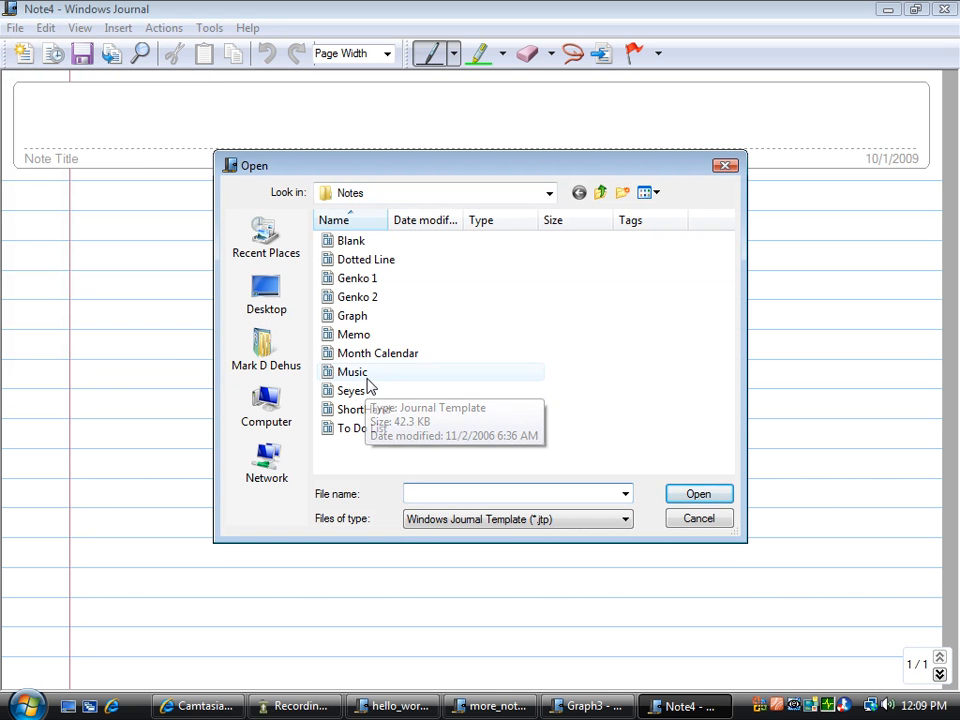
# - Open the Music template as a new note and draw note heads on the second staff
pyautogui.doubleClick(351, 371)
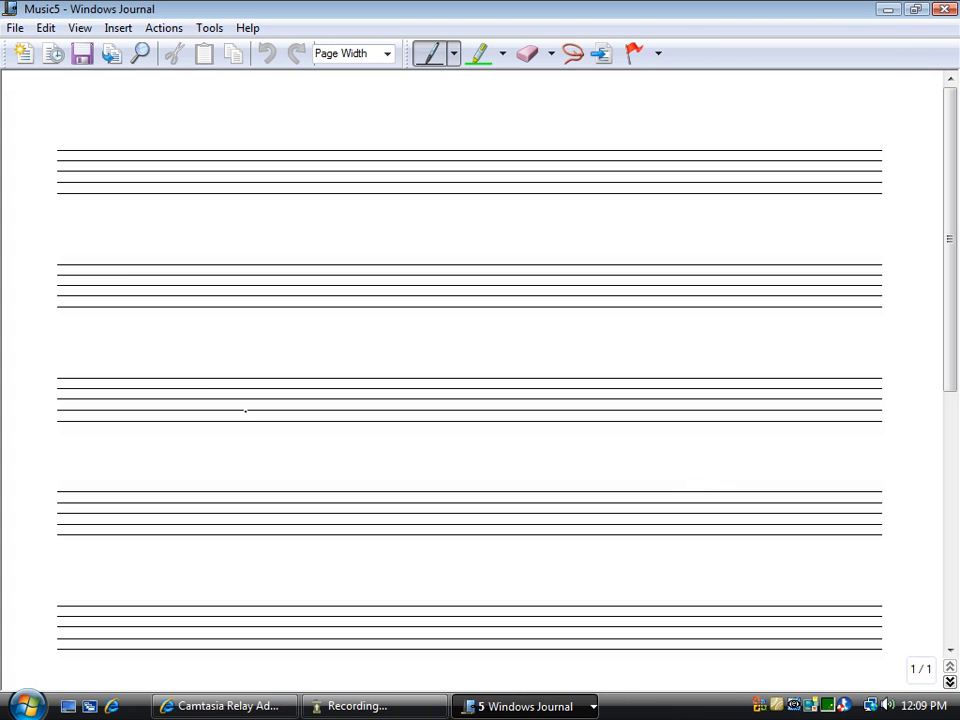
pyautogui.click(128, 277)
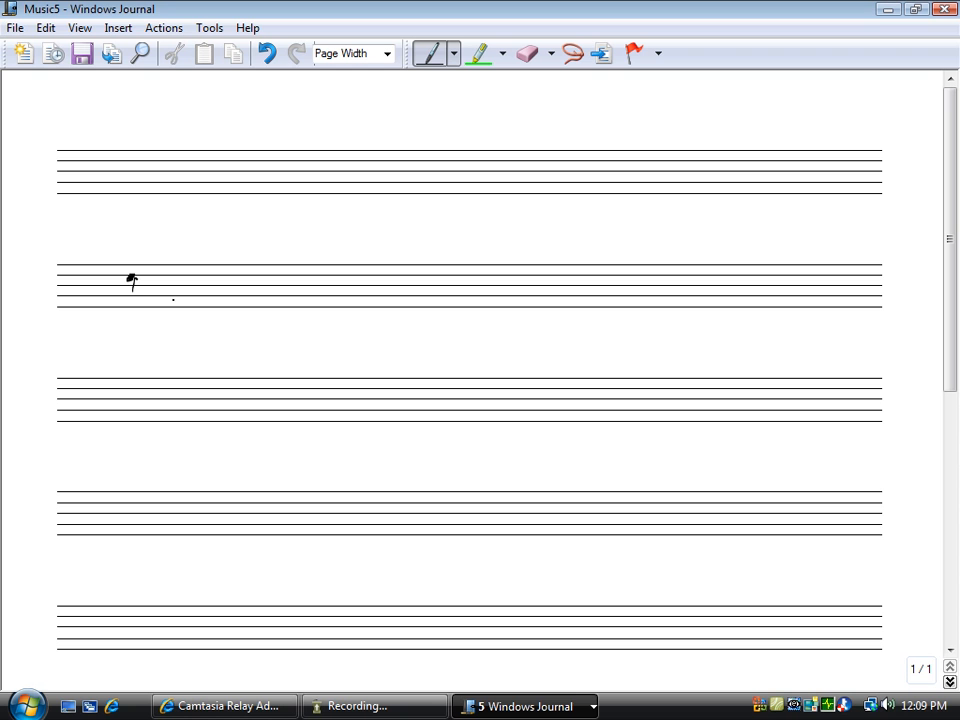
pyautogui.click(152, 295)
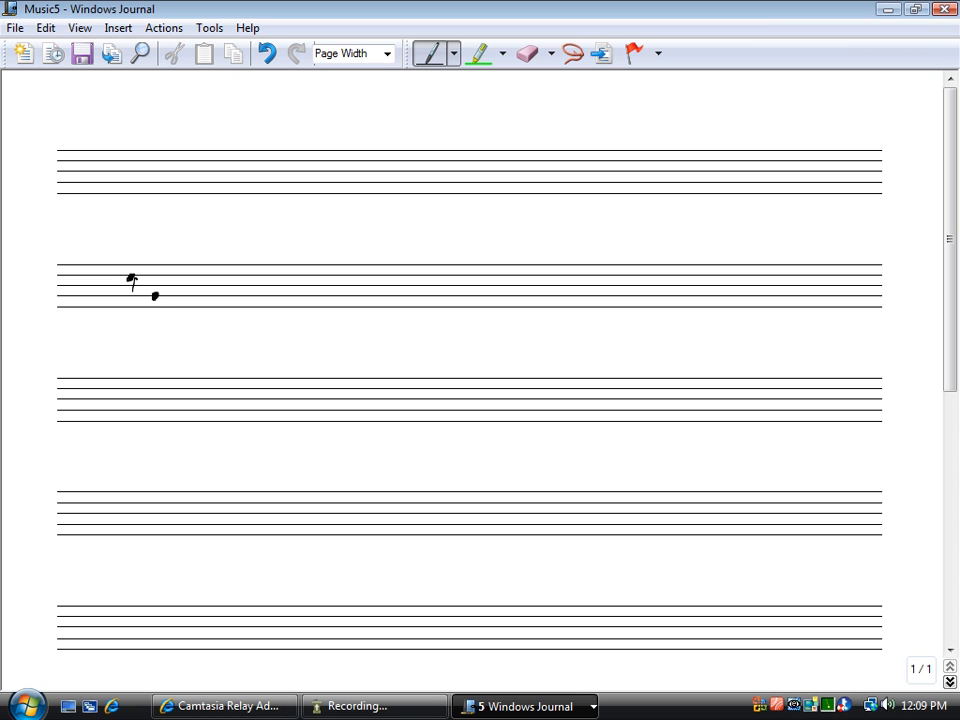
pyautogui.moveTo(152, 298); pyautogui.dragTo(157, 315)
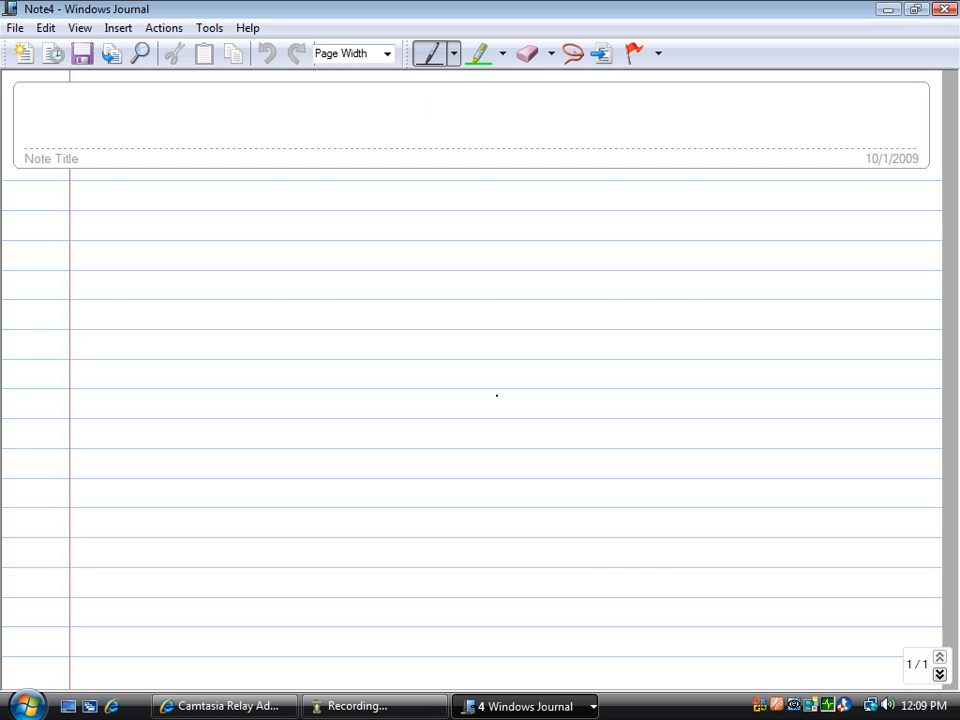
pyautogui.moveTo(945, 9)
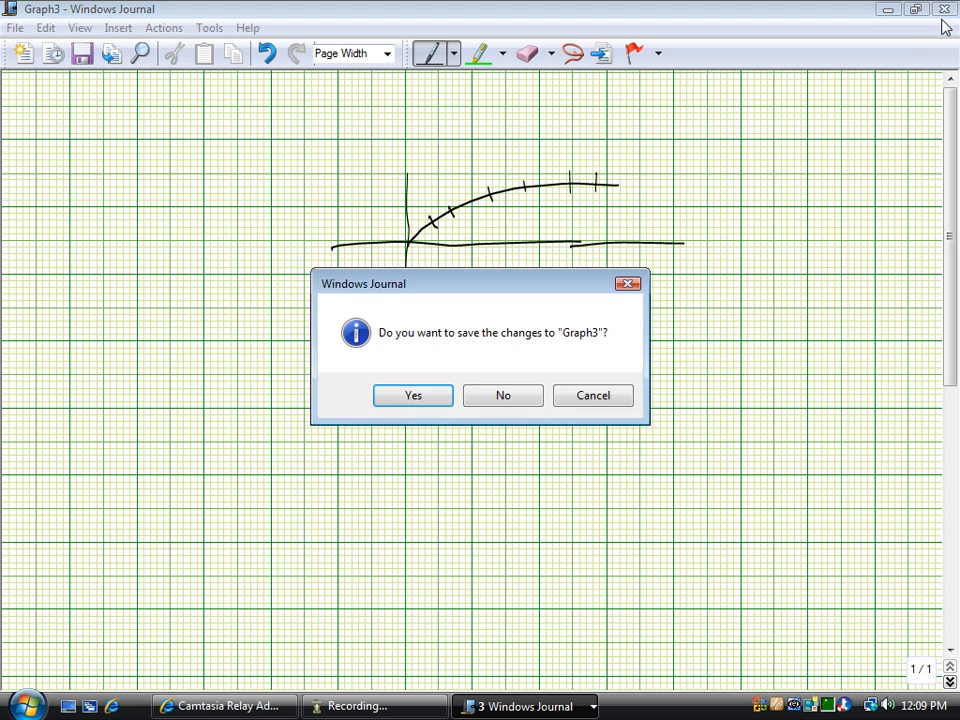
# - Close the Graph3 note without saving its changes
pyautogui.click(502, 395)
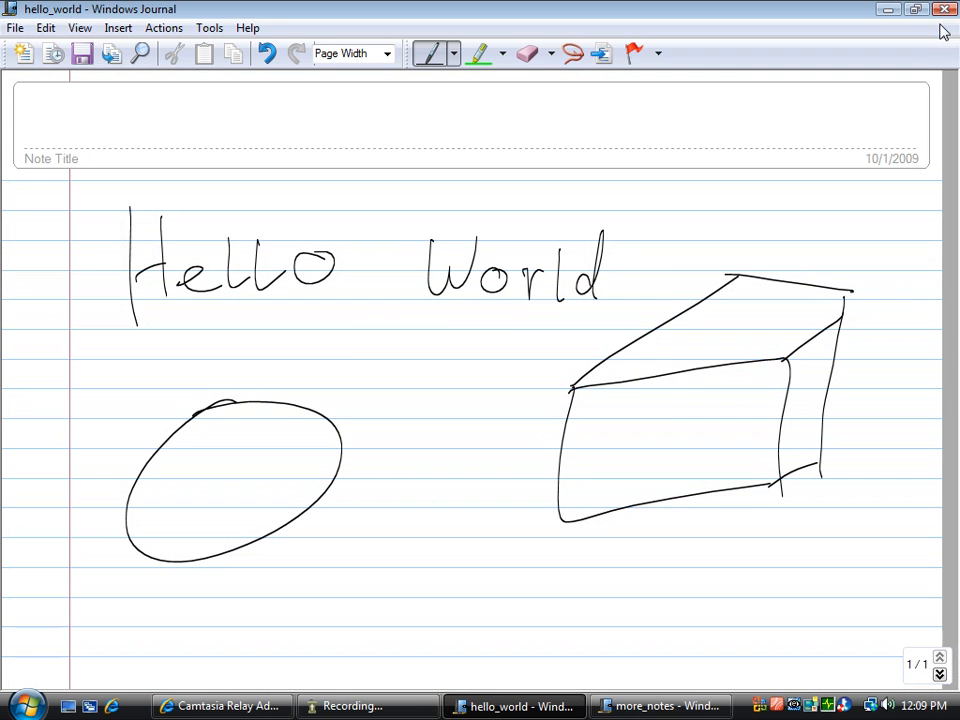